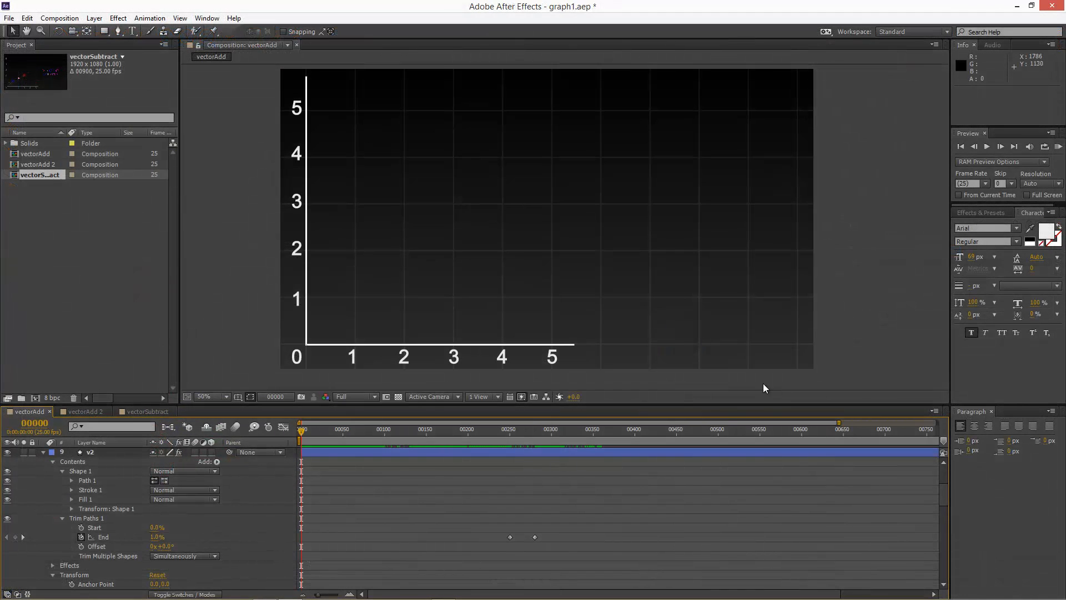
{"action": "mouse_move", "coordinate": [659, 349]}
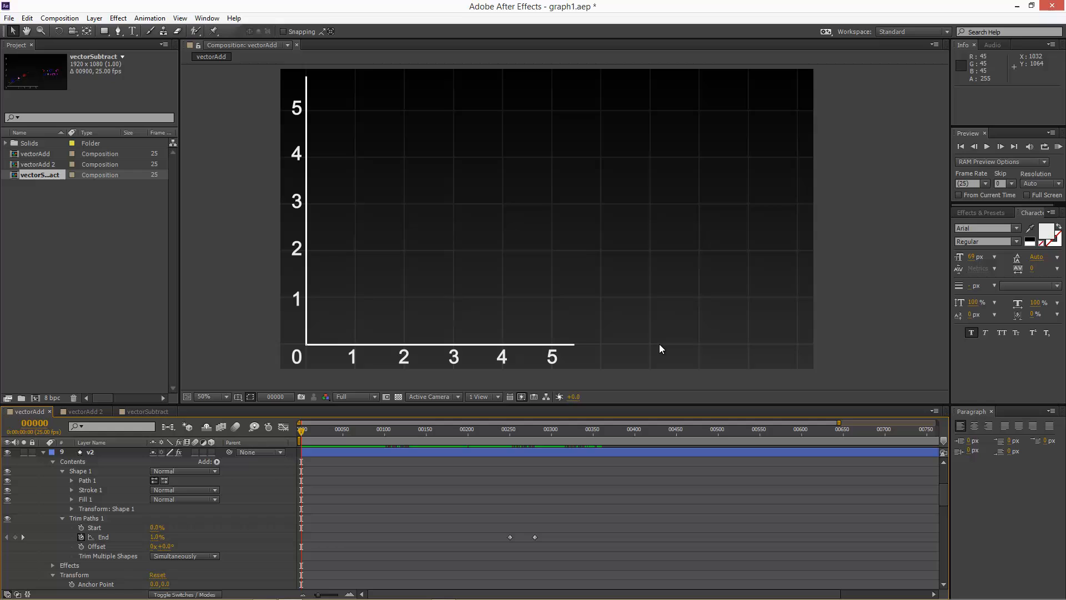
{"action": "mouse_move", "coordinate": [327, 367]}
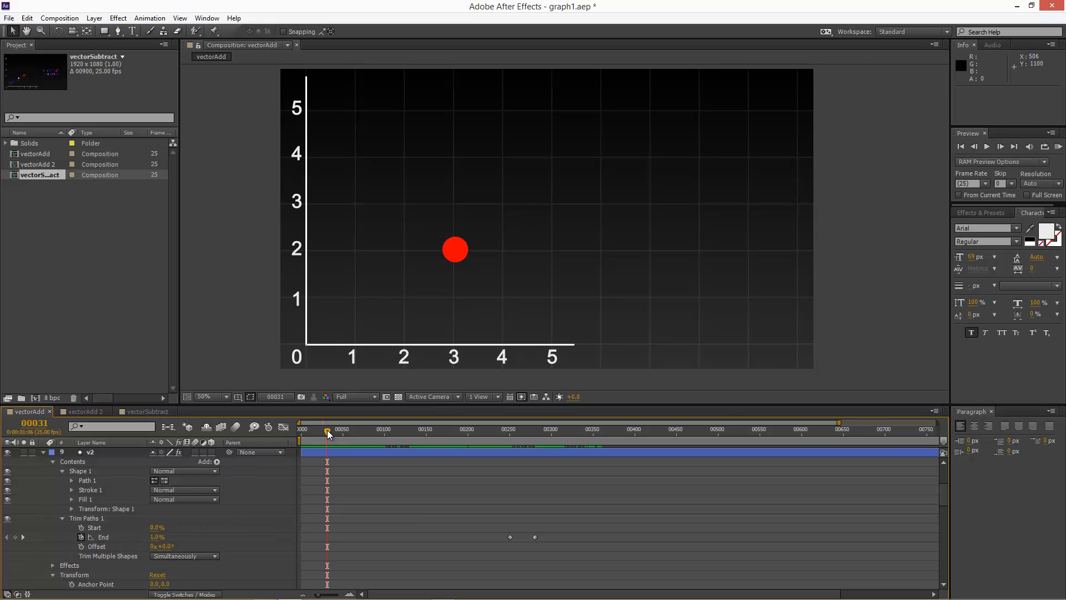
Step: Scrub the vectorAdd timeline until V1 reaches (3,2) and V2 reaches (1,1)
{"action": "left_click", "coordinate": [335, 429]}
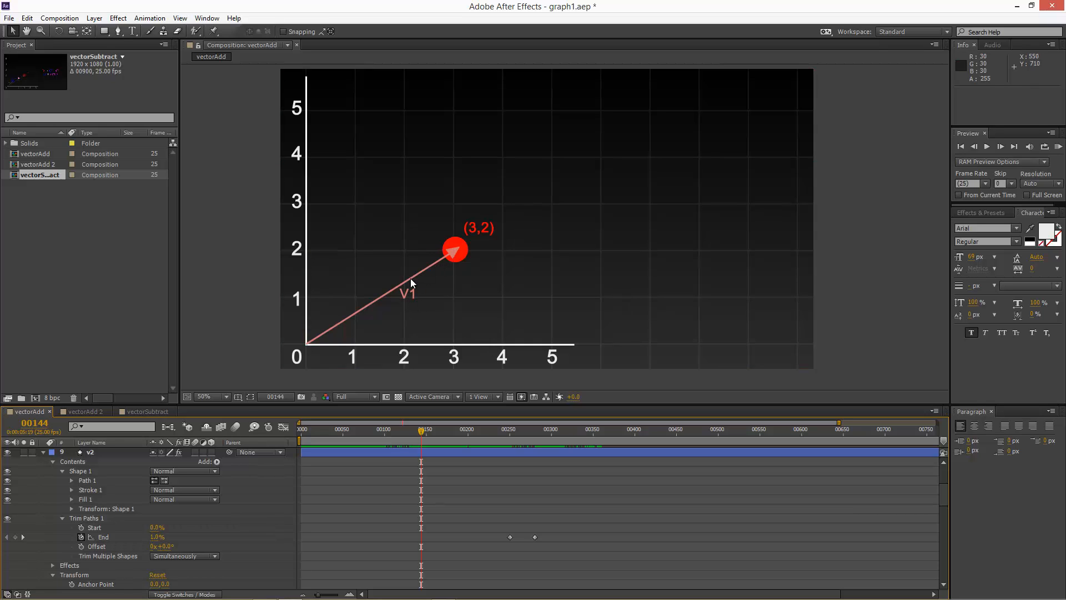
{"action": "mouse_move", "coordinate": [433, 282]}
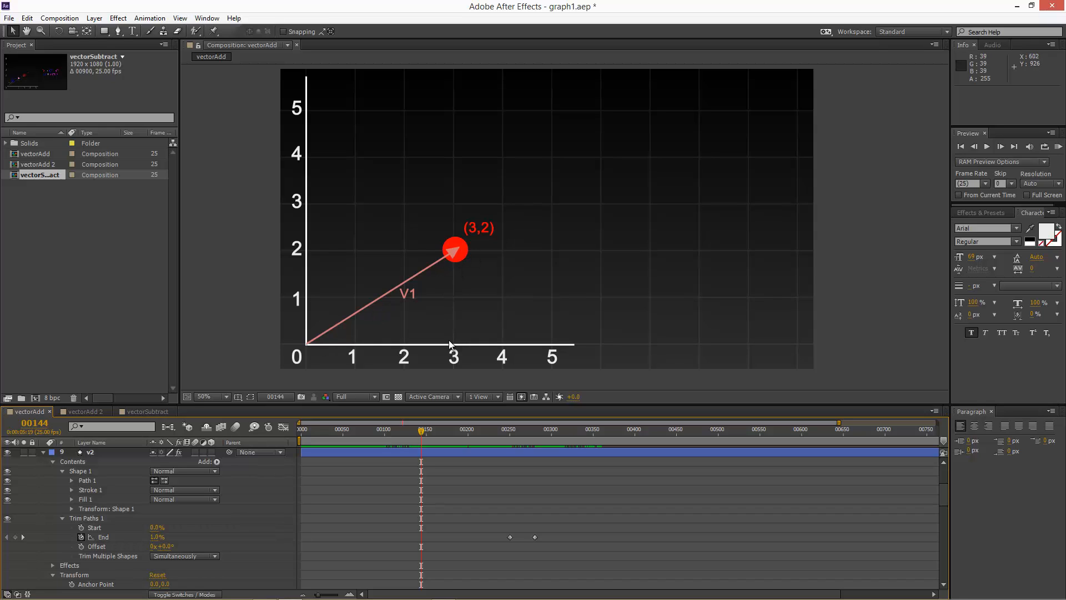
{"action": "mouse_move", "coordinate": [399, 347]}
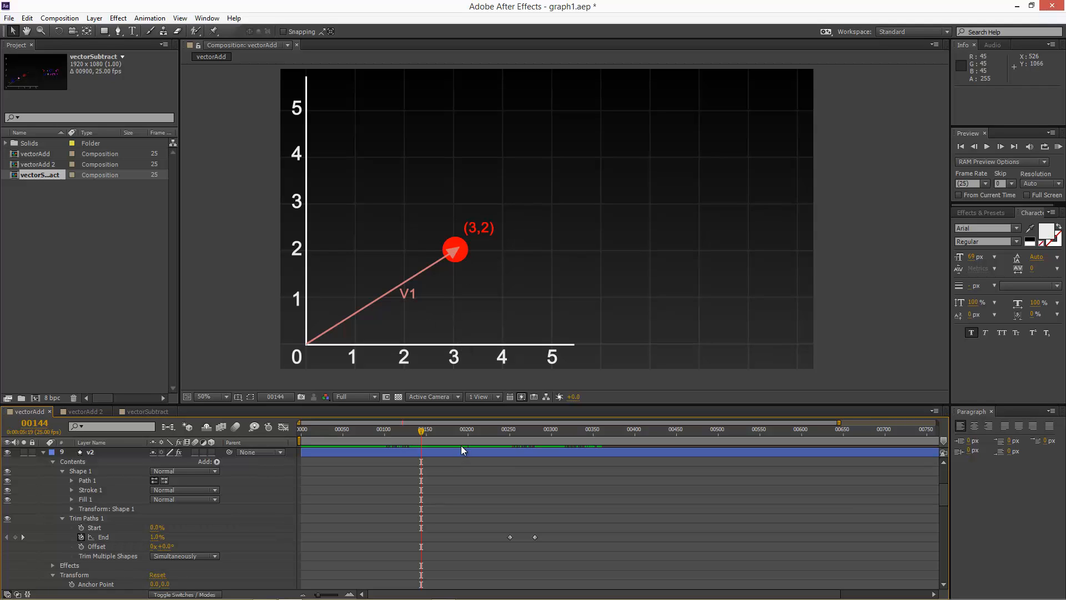
{"action": "mouse_move", "coordinate": [421, 436]}
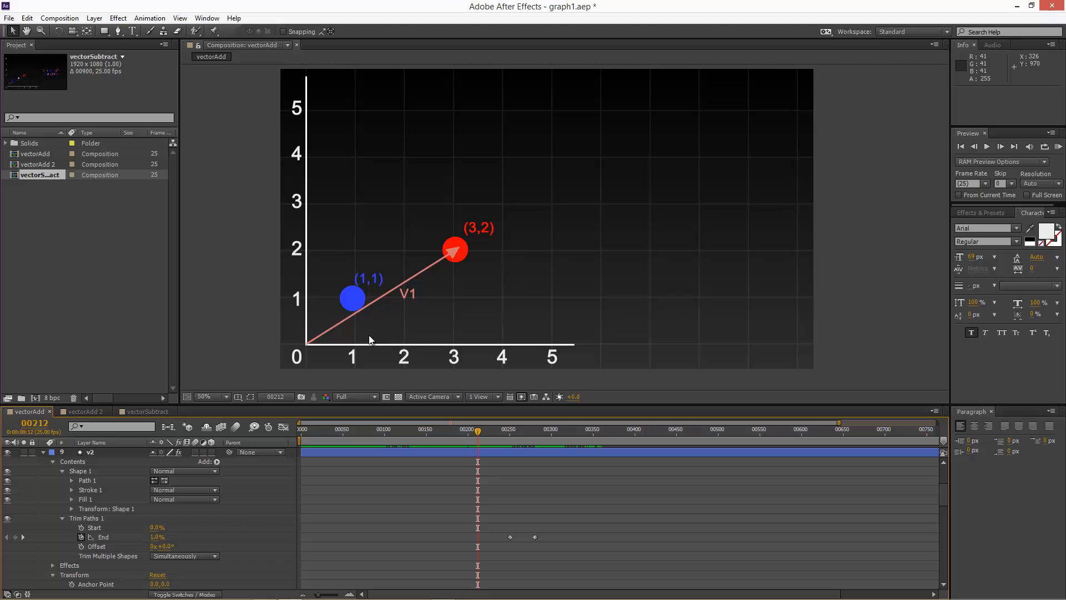
{"action": "mouse_move", "coordinate": [296, 304]}
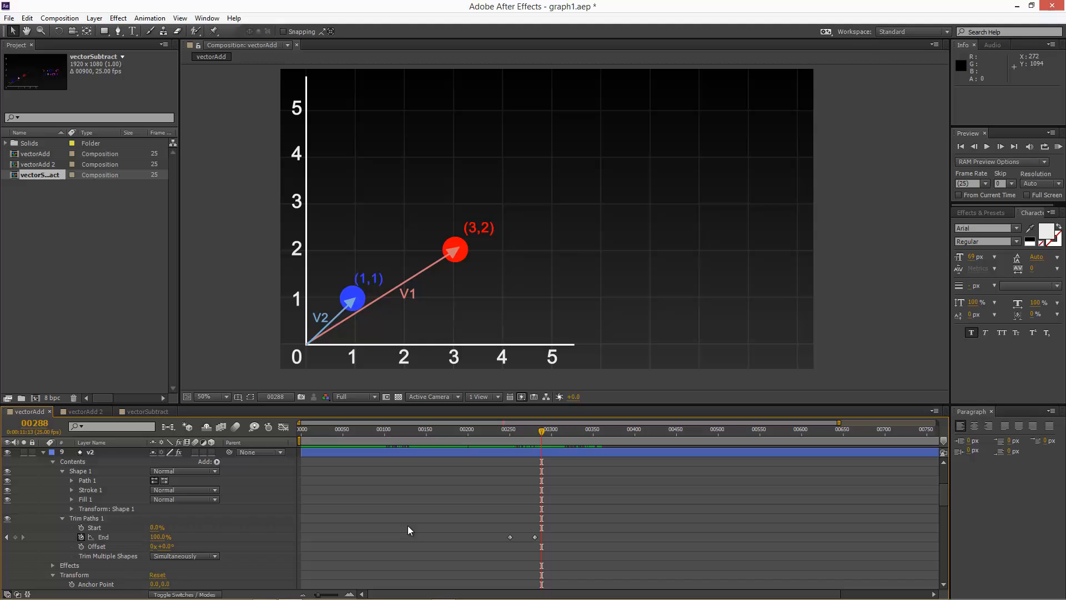
{"action": "mouse_move", "coordinate": [367, 388]}
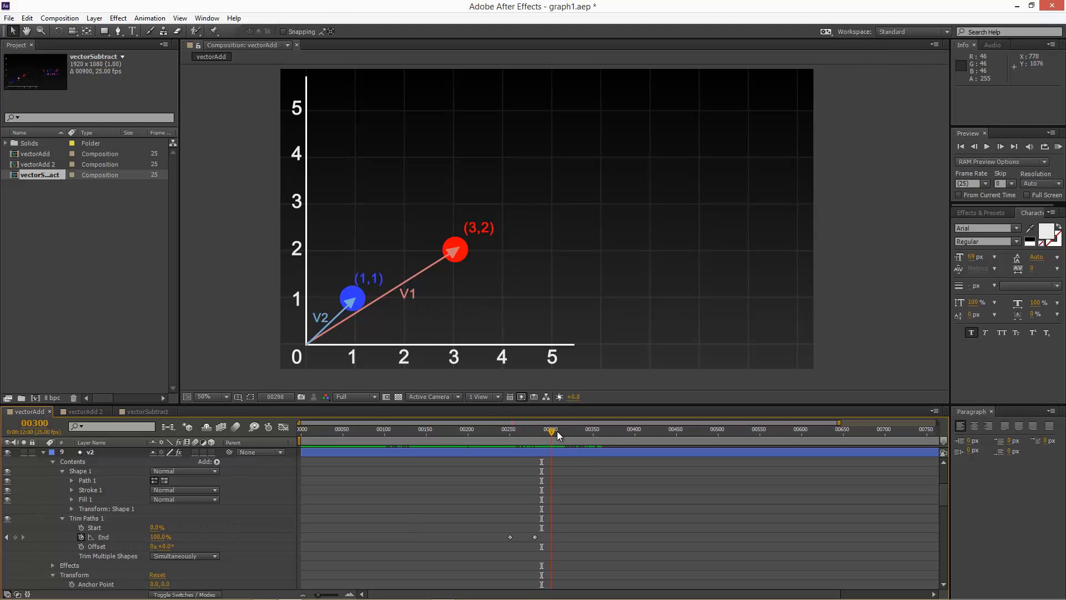
Step: Move past frame 380 to show V2 tip-to-tail and 'V1 + V2 = V3'
{"action": "left_click_drag", "start_coordinate": [551, 432], "coordinate": [597, 432]}
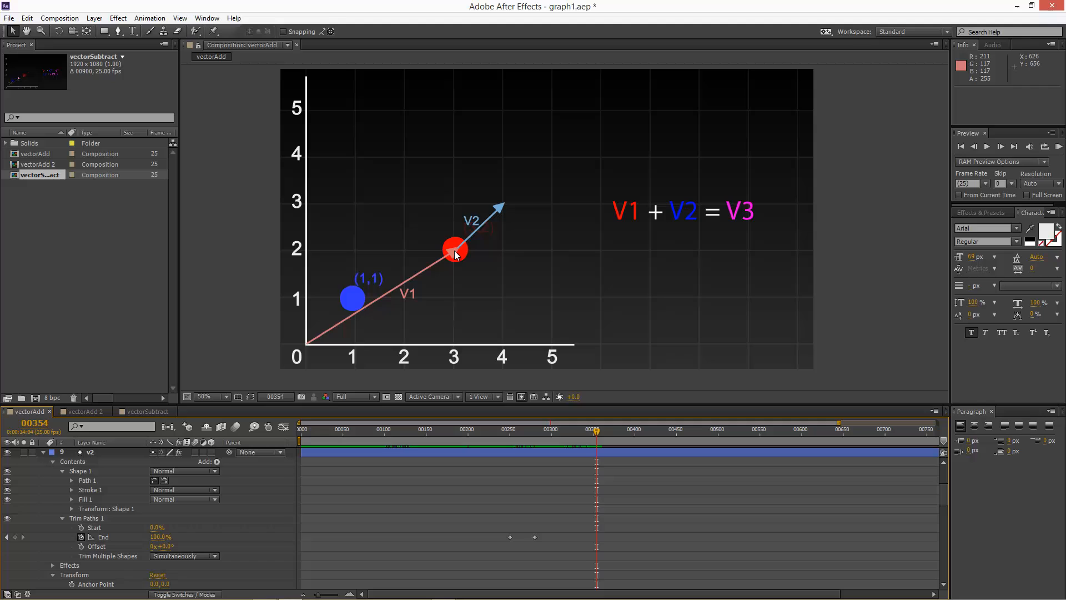
{"action": "mouse_move", "coordinate": [500, 281]}
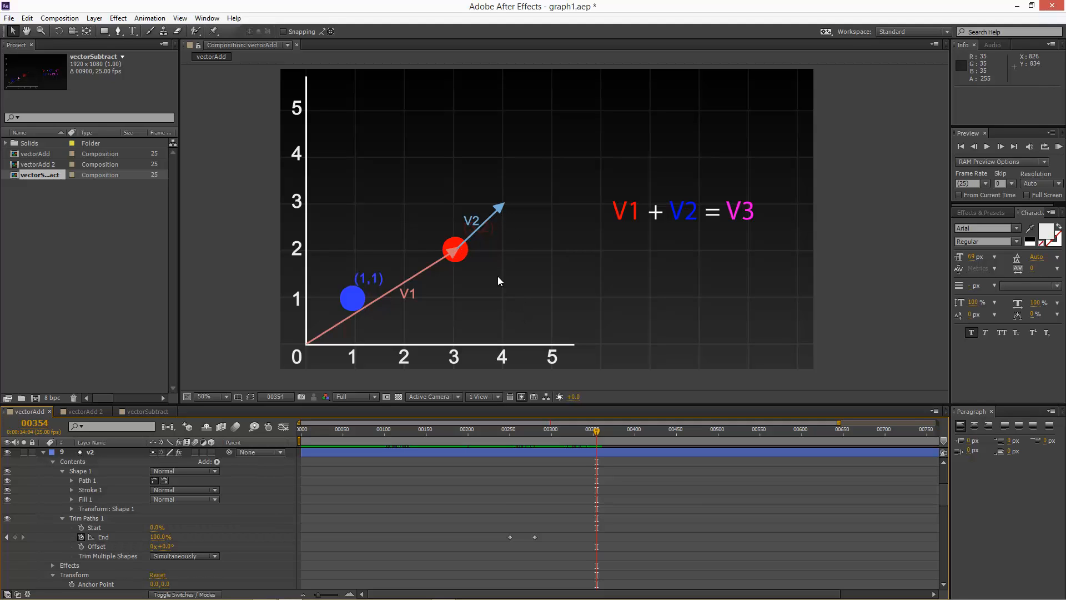
{"action": "mouse_move", "coordinate": [479, 241]}
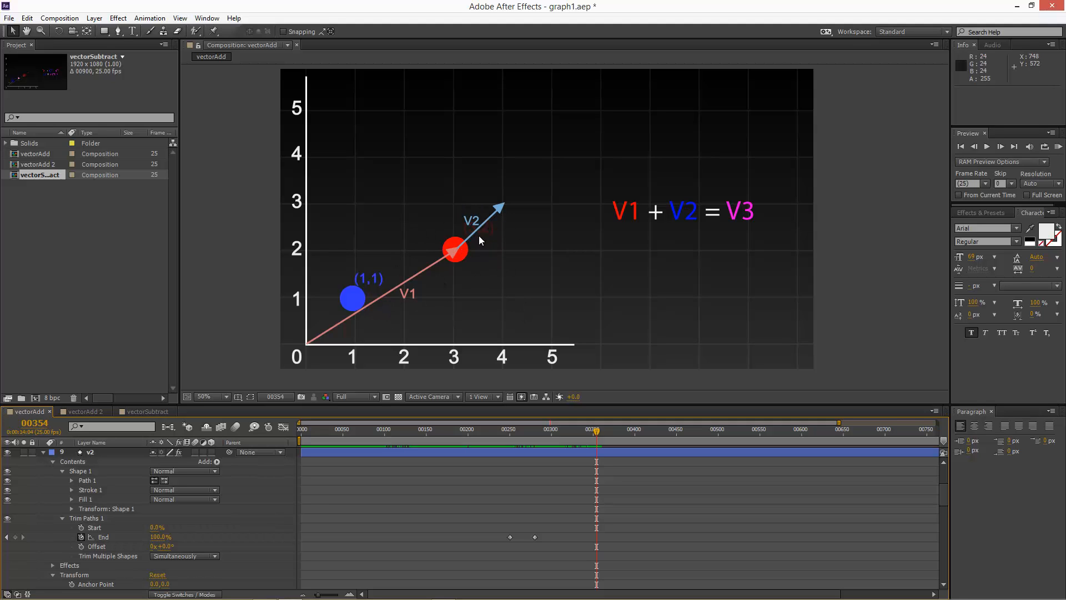
{"action": "mouse_move", "coordinate": [503, 209]}
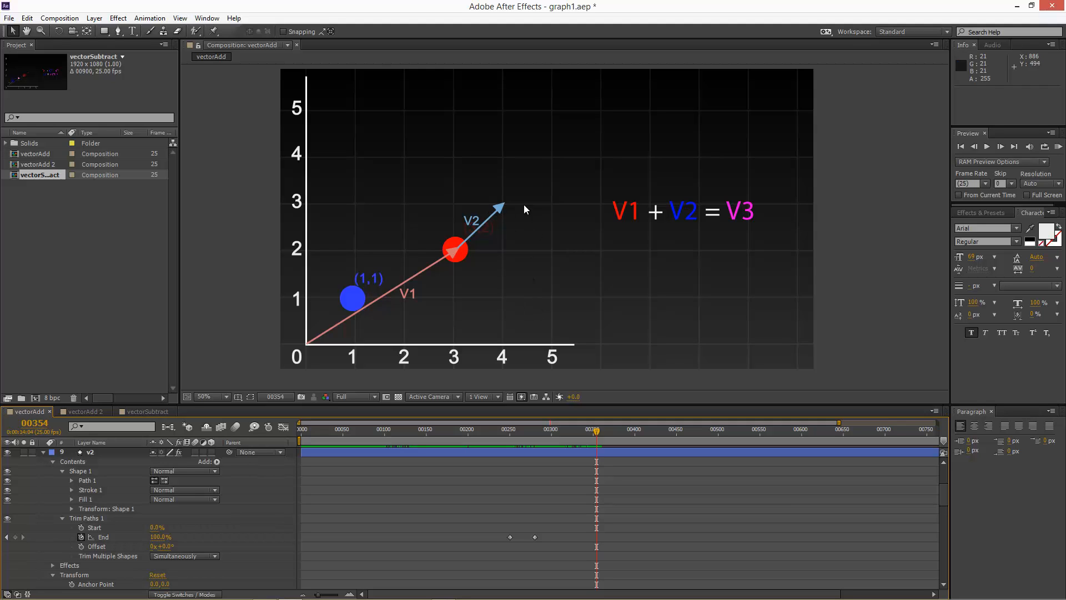
{"action": "mouse_move", "coordinate": [504, 190]}
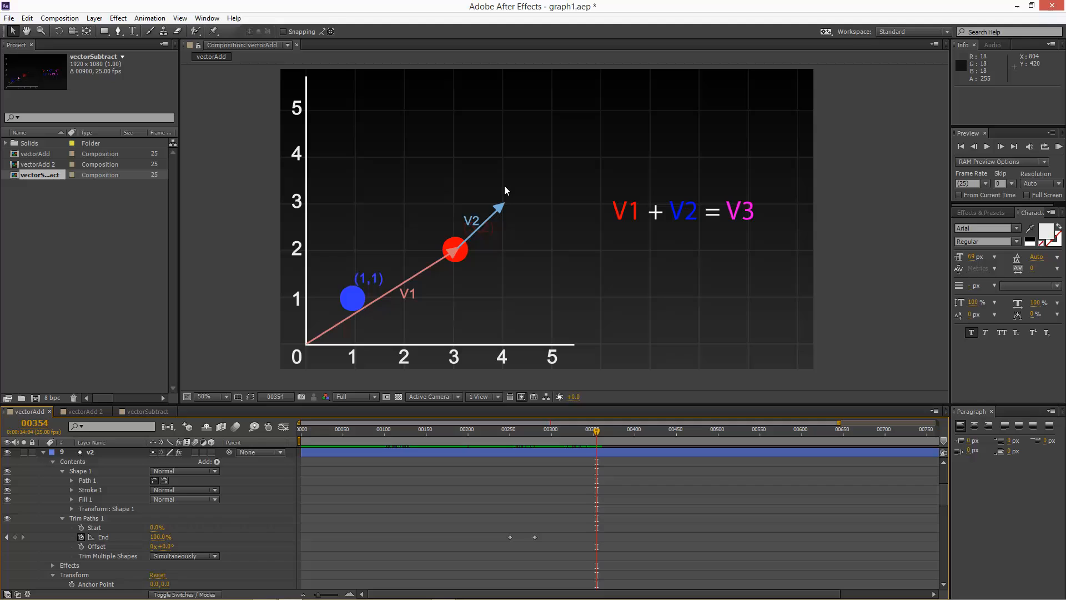
{"action": "mouse_move", "coordinate": [672, 218]}
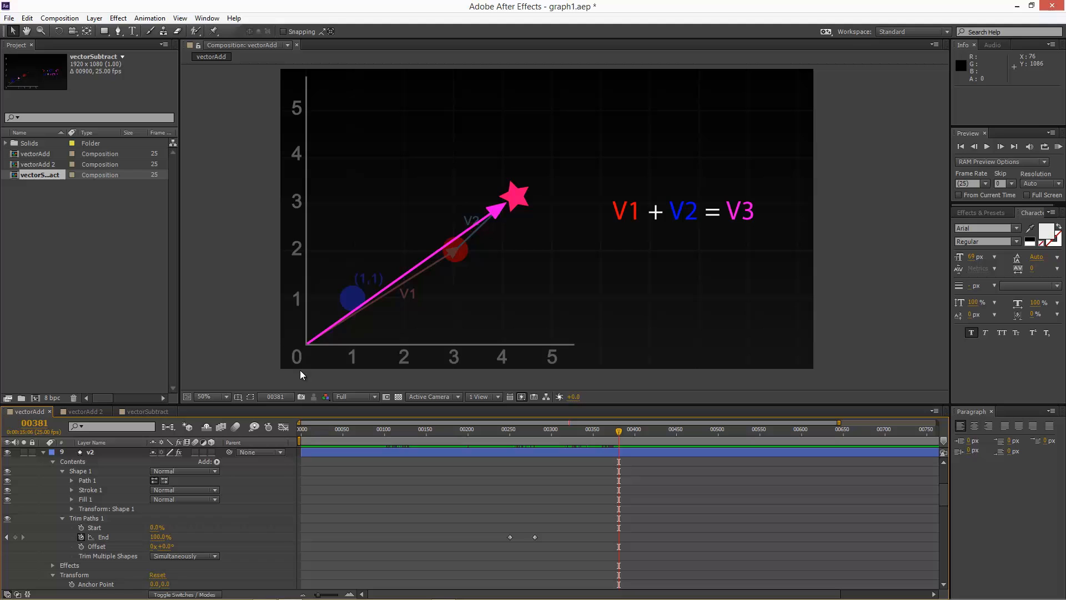
{"action": "mouse_move", "coordinate": [514, 203]}
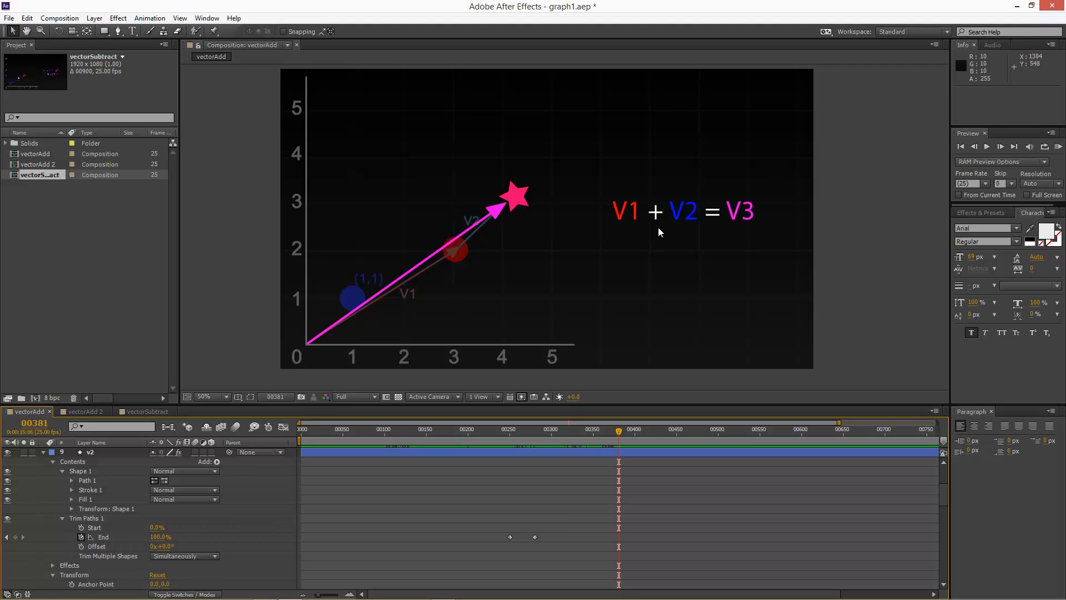
{"action": "mouse_move", "coordinate": [522, 224]}
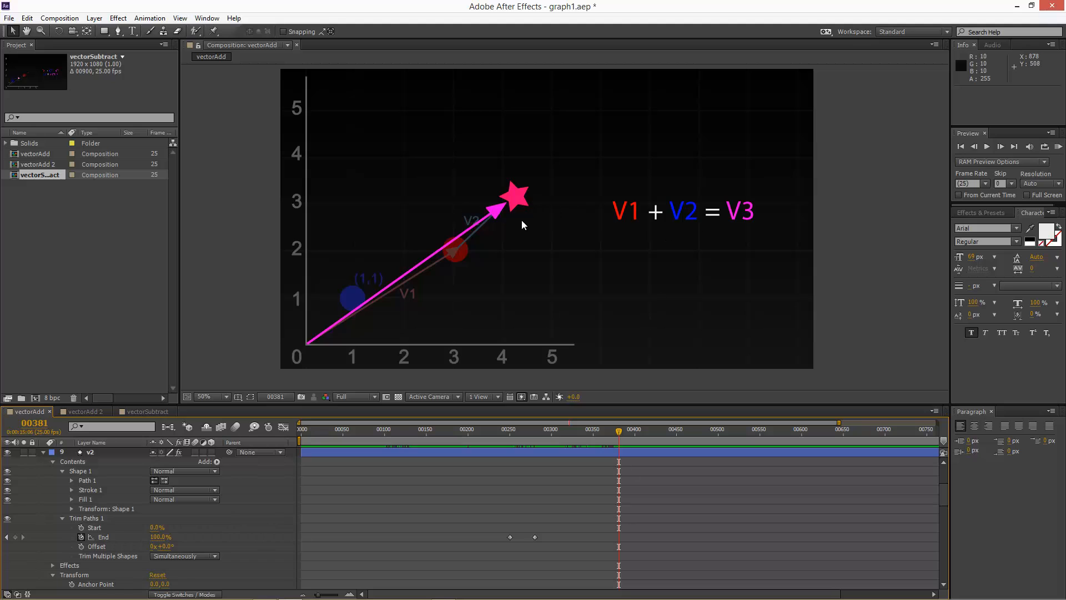
{"action": "mouse_move", "coordinate": [523, 205]}
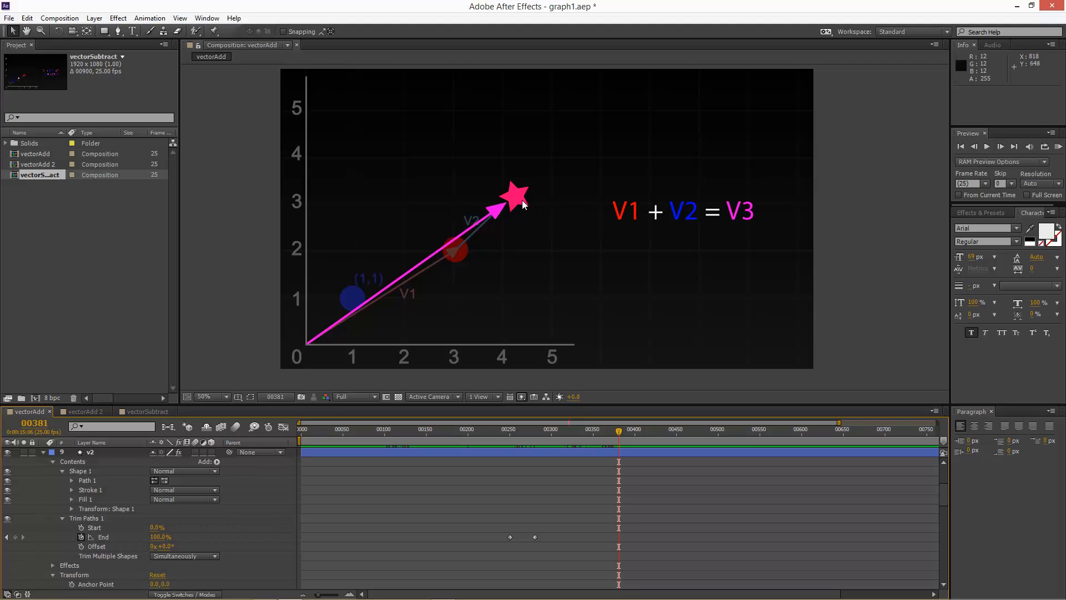
{"action": "mouse_move", "coordinate": [506, 341]}
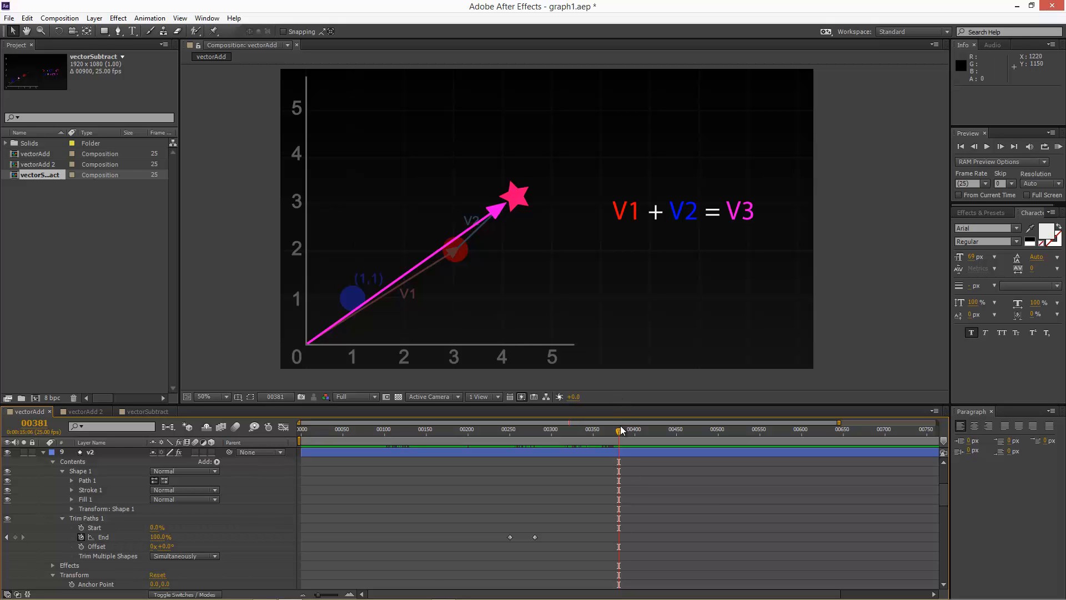
Step: In vectorAdd 2, scrub near frame 340 where V1 starts from V2's tip at (1,1)
{"action": "left_click", "coordinate": [84, 411]}
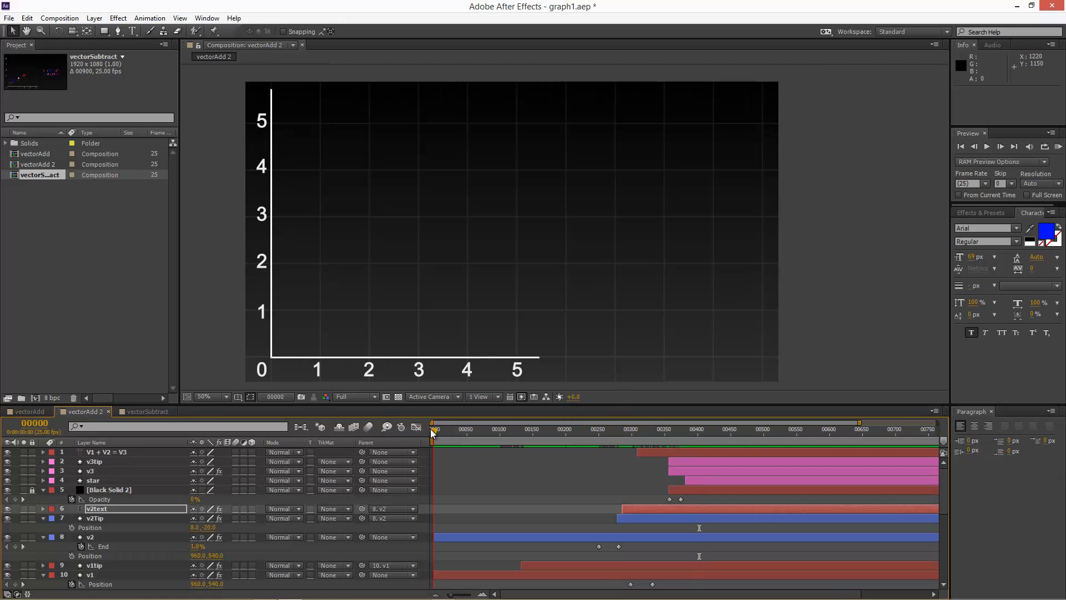
{"action": "left_click", "coordinate": [530, 430]}
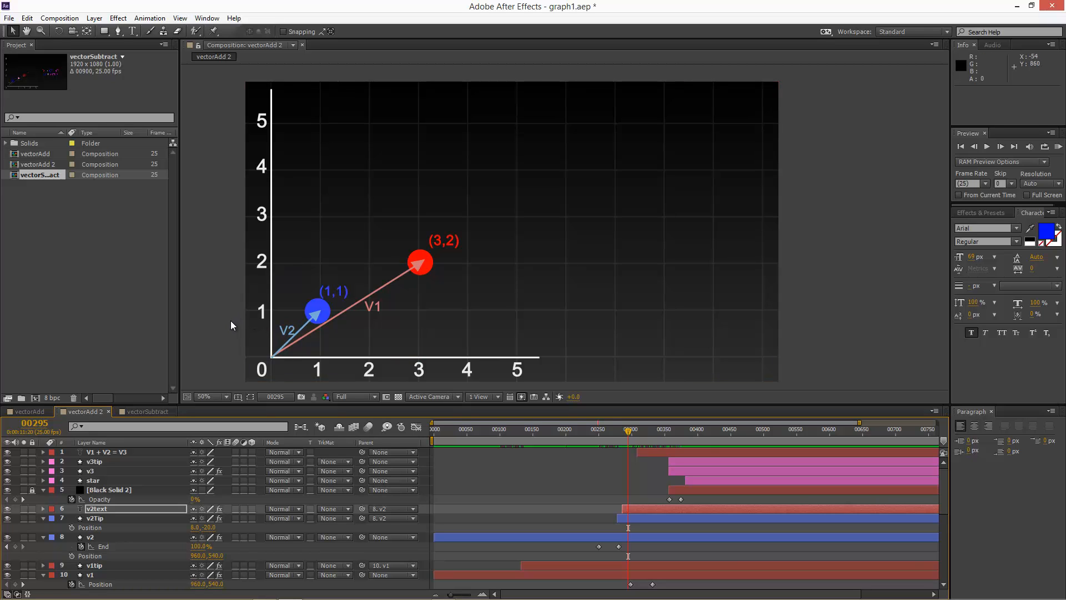
{"action": "mouse_move", "coordinate": [276, 358]}
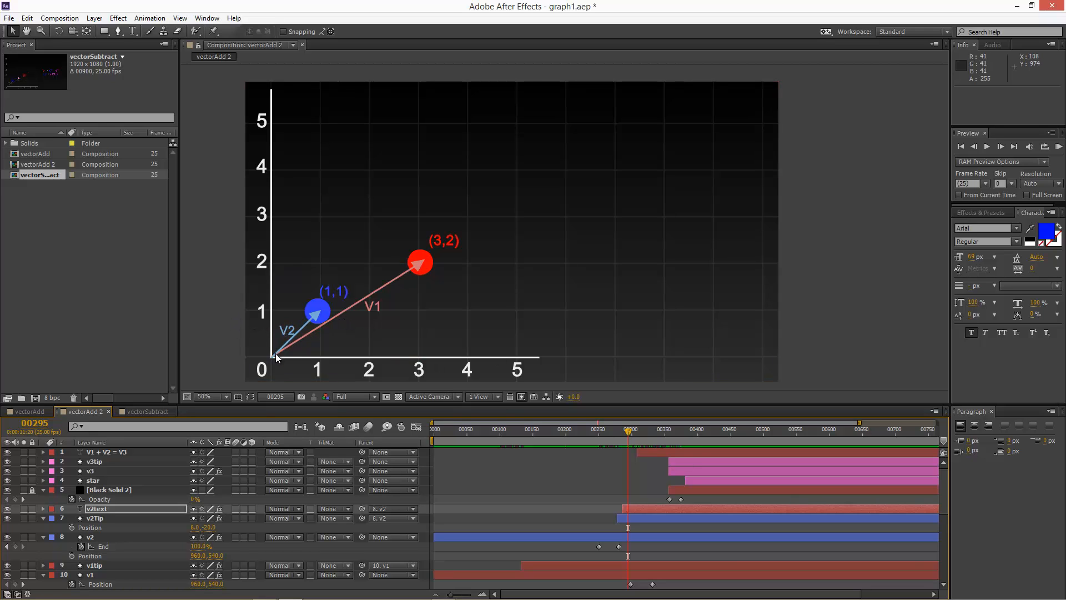
{"action": "mouse_move", "coordinate": [362, 293]}
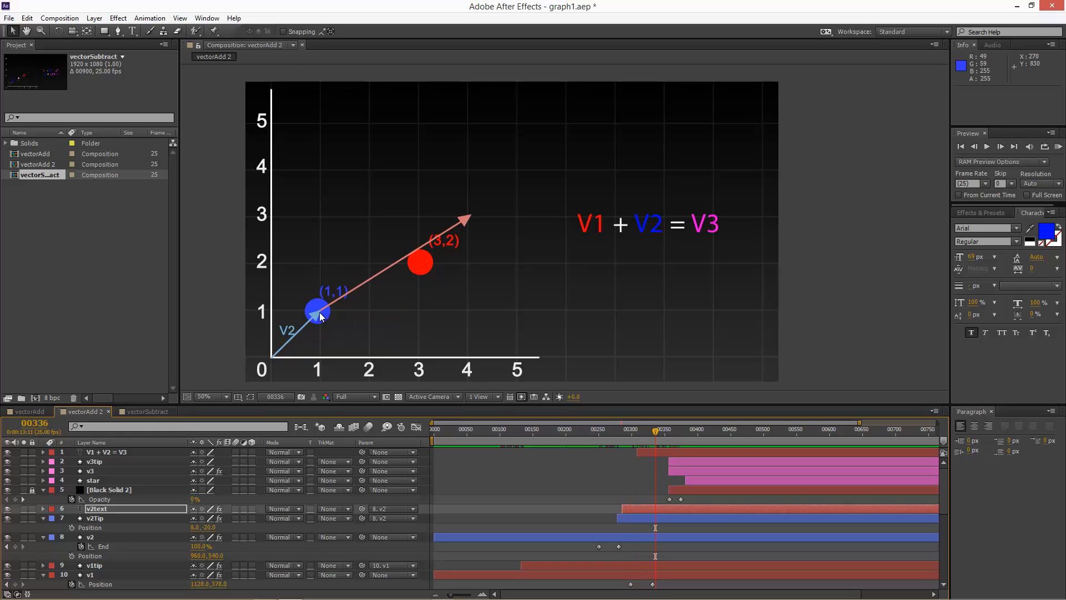
{"action": "left_click", "coordinate": [672, 429]}
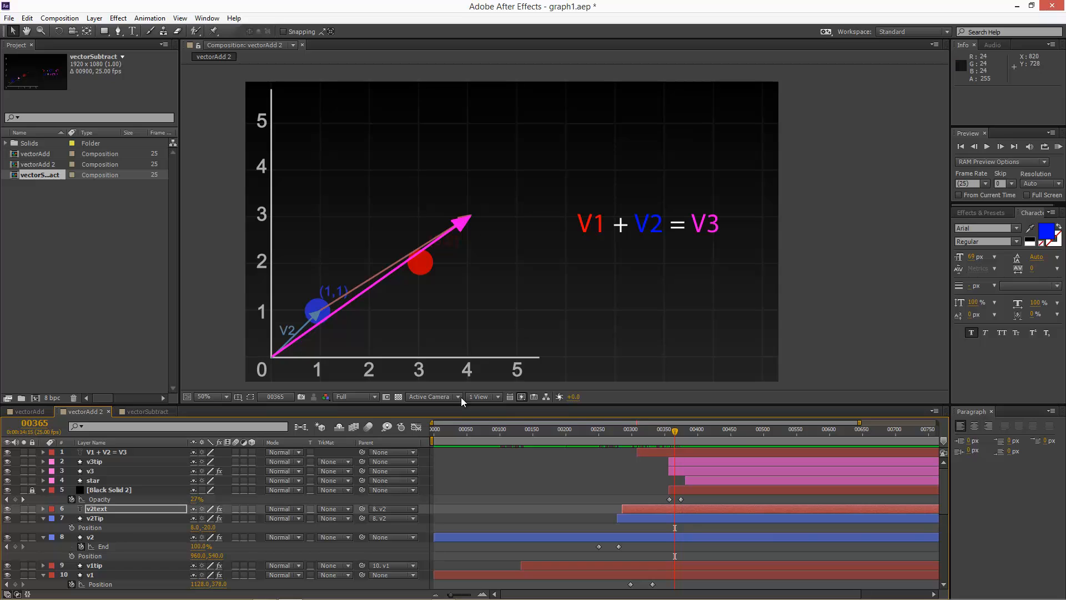
{"action": "left_click_drag", "start_coordinate": [674, 430], "coordinate": [678, 431]}
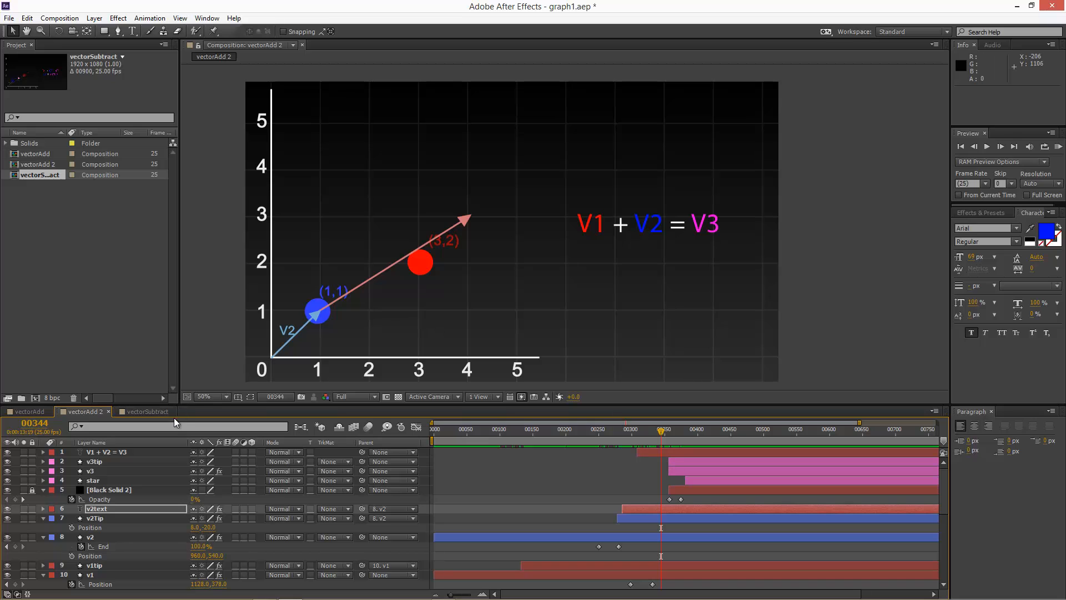
Step: Open vectorSubtract and advance to frame 290, with V1 at (3,2) and V2 at (1,1)
{"action": "left_click", "coordinate": [145, 411]}
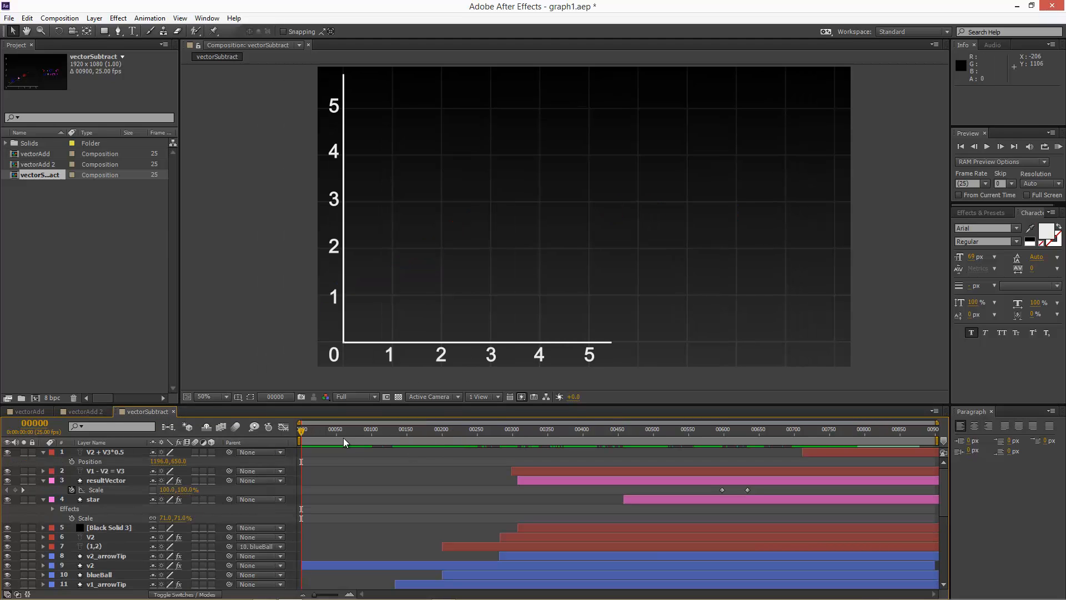
{"action": "mouse_move", "coordinate": [334, 436]}
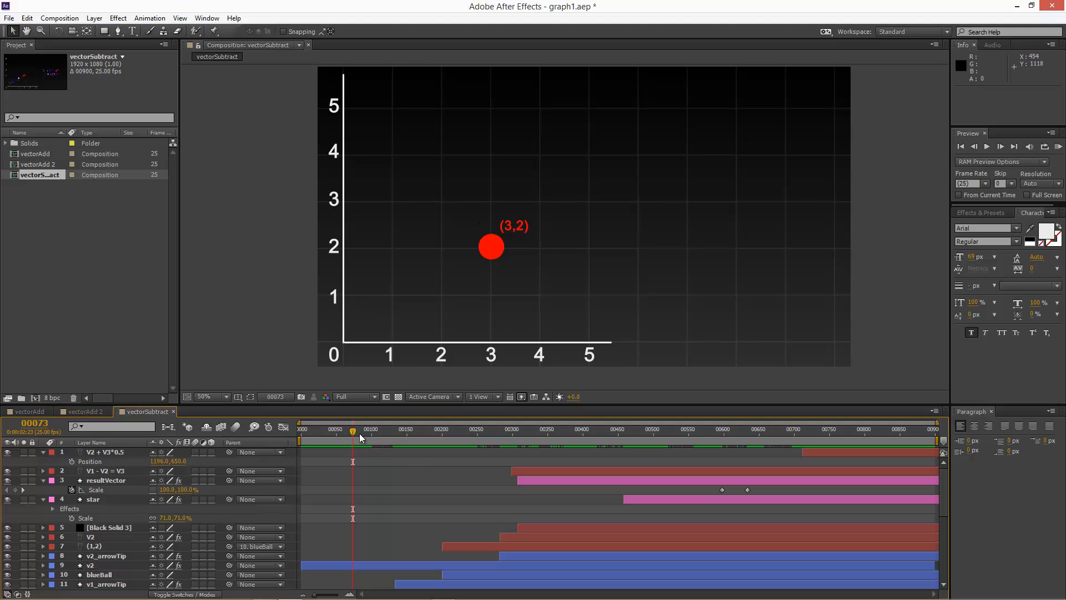
{"action": "left_click_drag", "start_coordinate": [353, 429], "coordinate": [415, 429]}
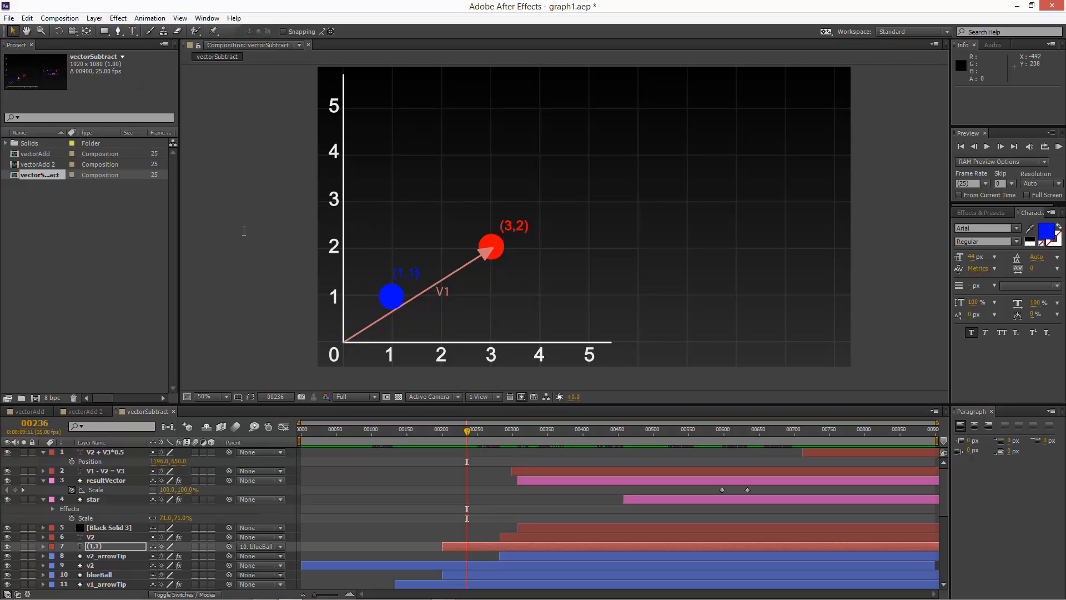
{"action": "left_click", "coordinate": [502, 429]}
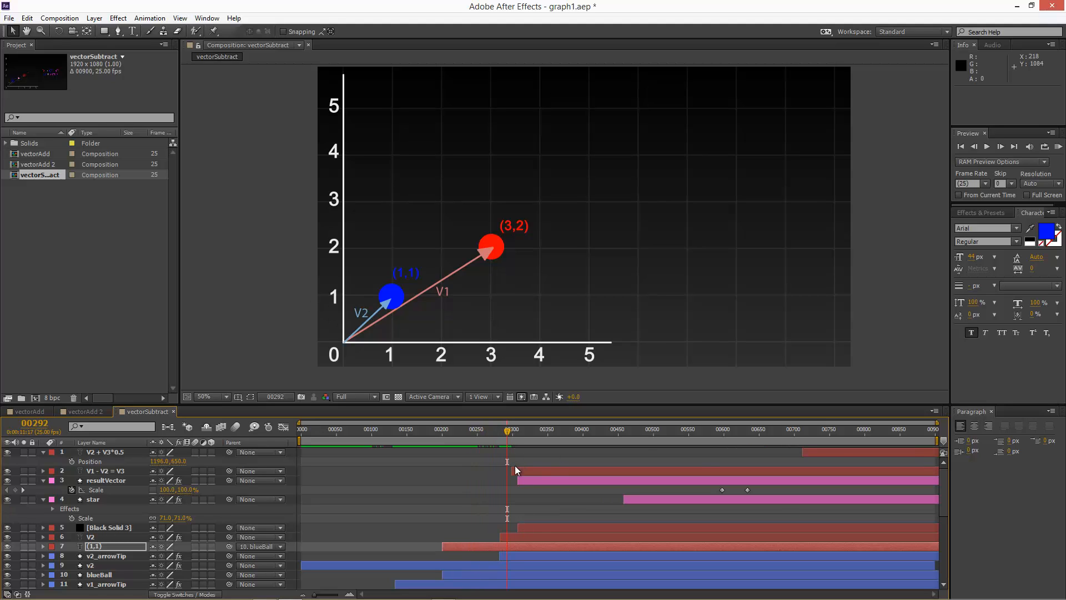
Step: Advance vectorSubtract to about frame 366, showing the 'V1 - V2 = V3' equation
{"action": "left_click_drag", "start_coordinate": [506, 434], "coordinate": [517, 433]}
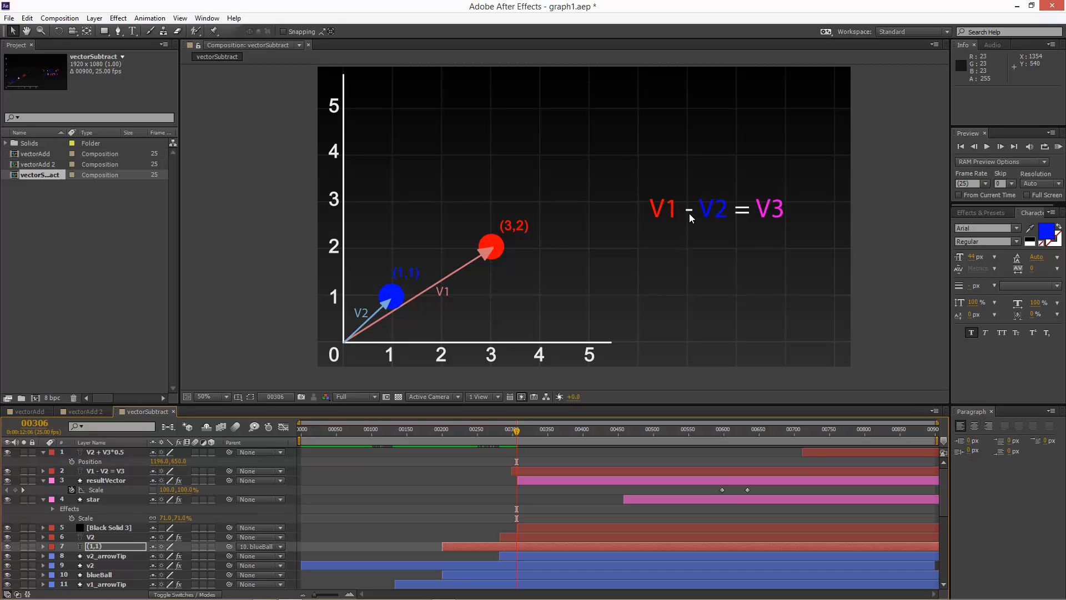
{"action": "mouse_move", "coordinate": [763, 213]}
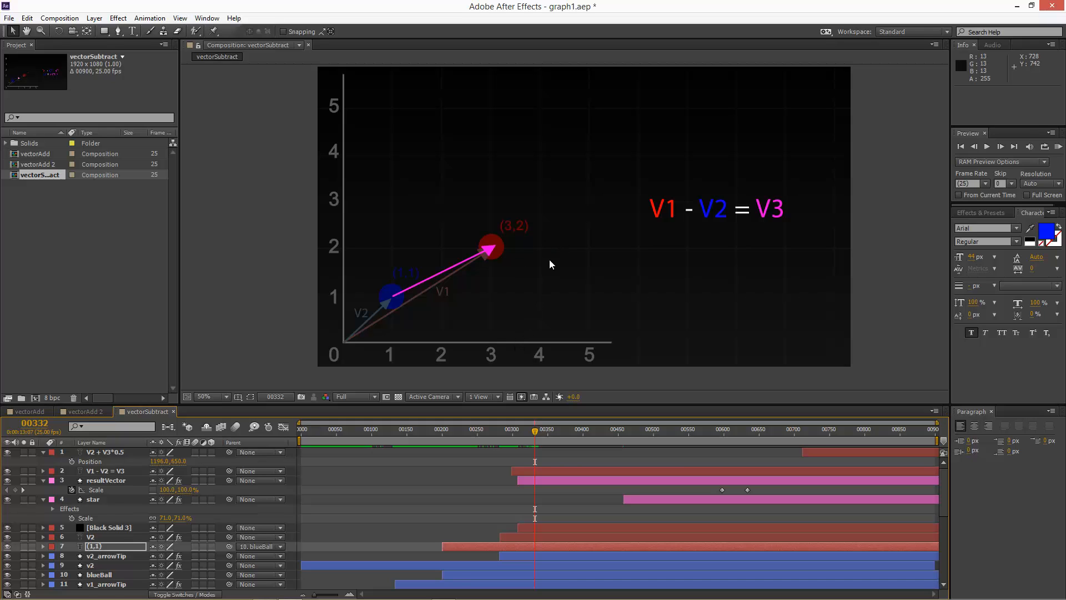
{"action": "mouse_move", "coordinate": [663, 218]}
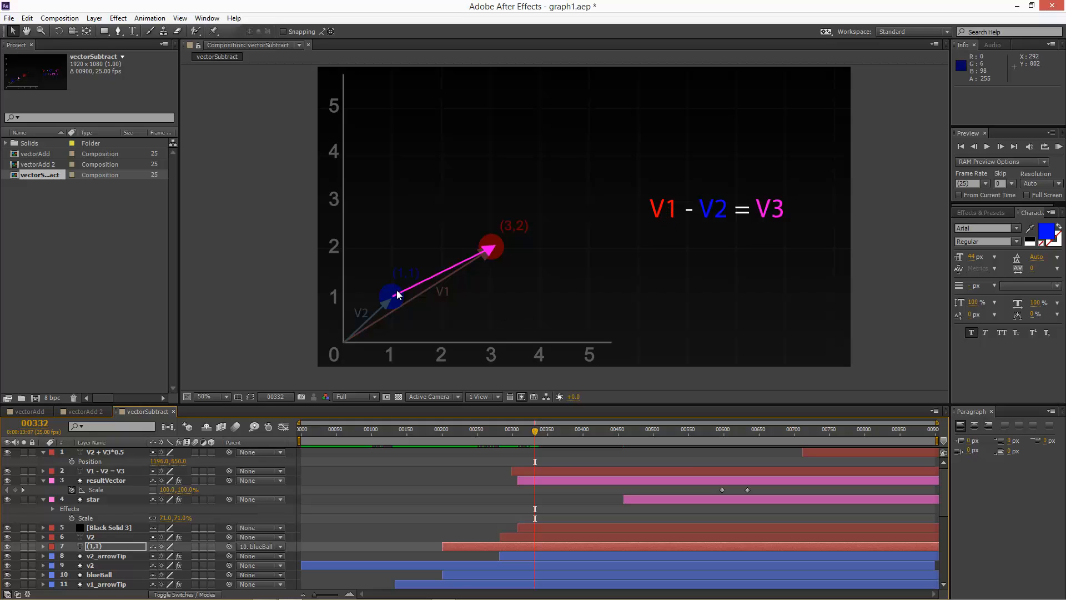
{"action": "mouse_move", "coordinate": [488, 261]}
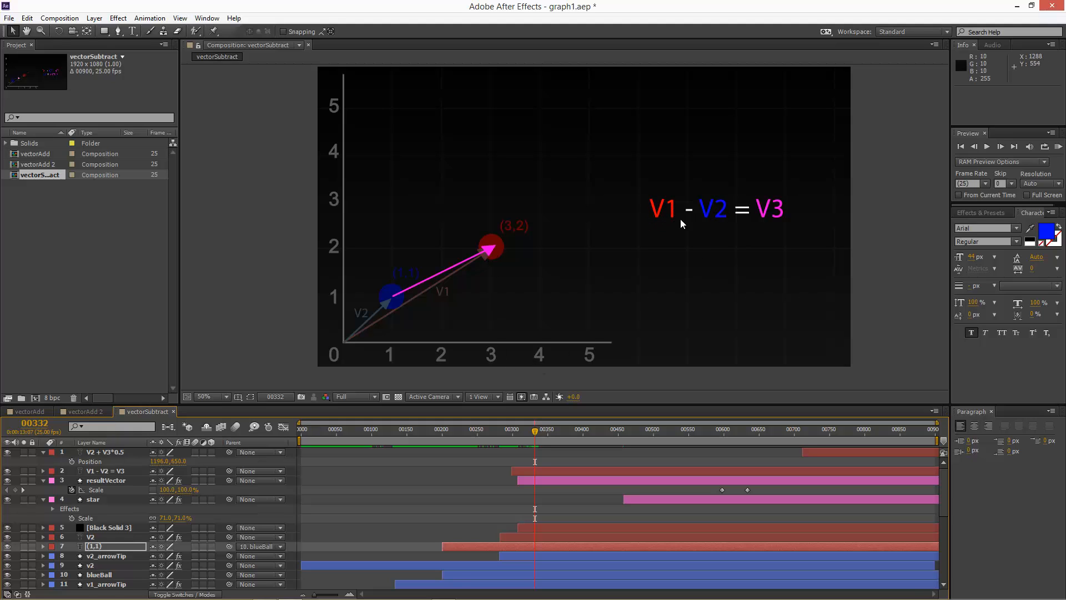
{"action": "mouse_move", "coordinate": [370, 313]}
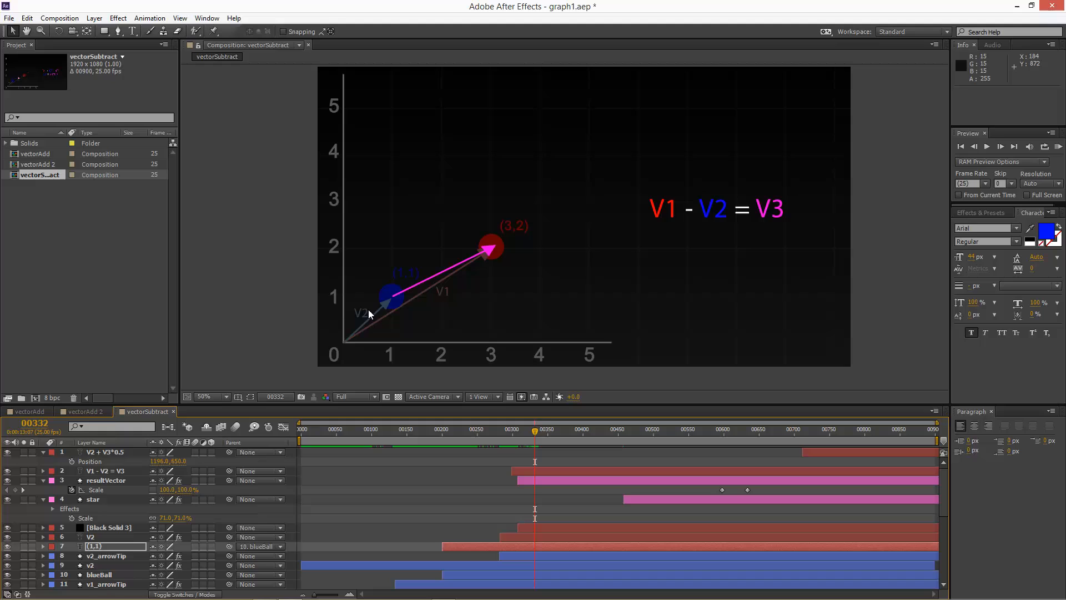
{"action": "mouse_move", "coordinate": [487, 248]}
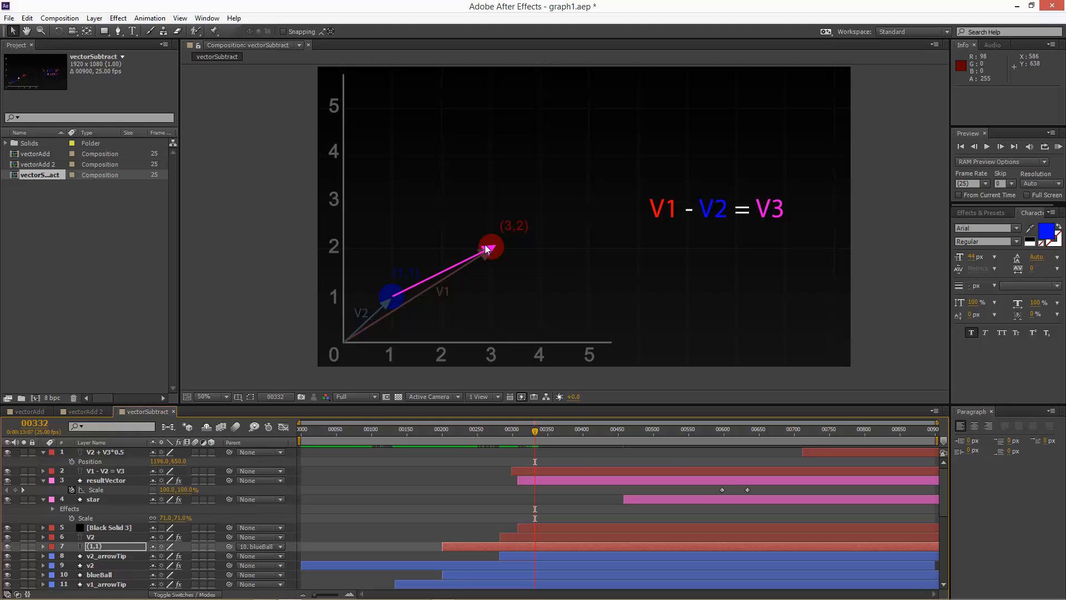
{"action": "mouse_move", "coordinate": [395, 296]}
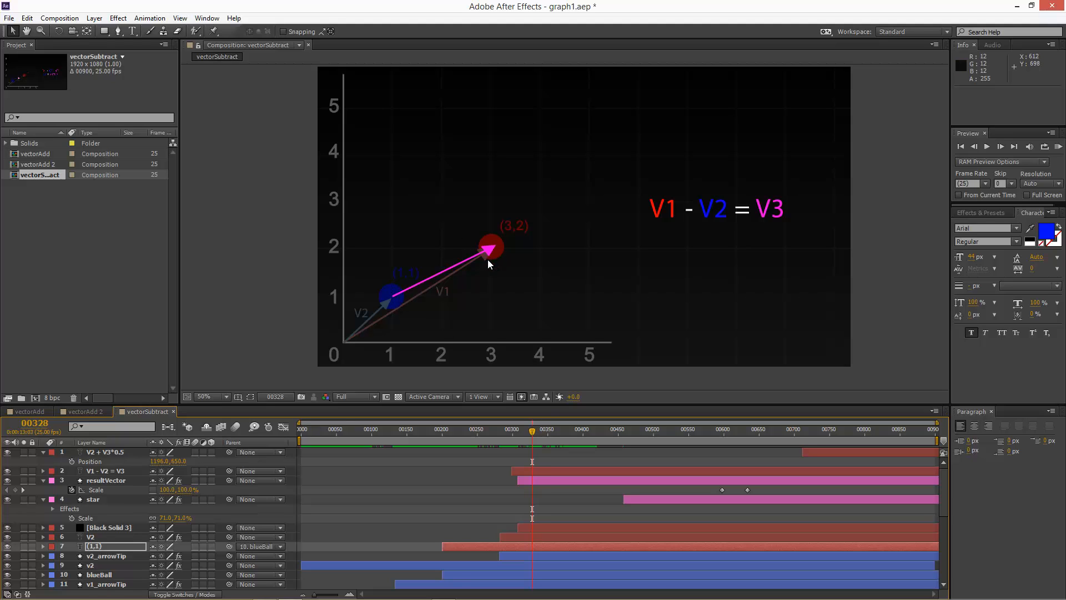
{"action": "mouse_move", "coordinate": [417, 265]}
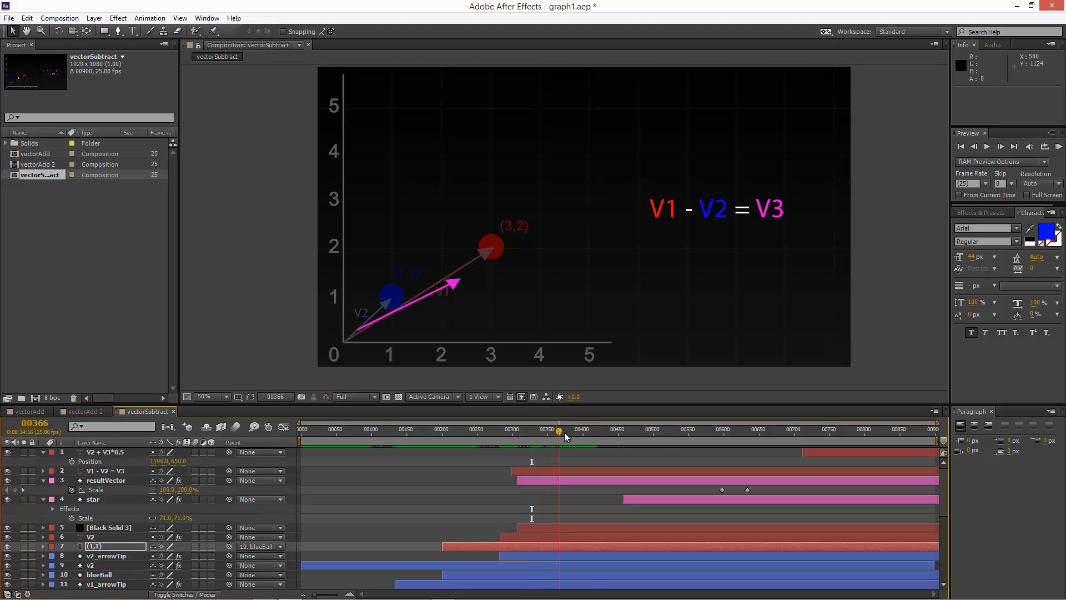
Step: Jump to about frame 491, where V3 starts at the origin and ends near (2,1)
{"action": "left_click", "coordinate": [588, 429]}
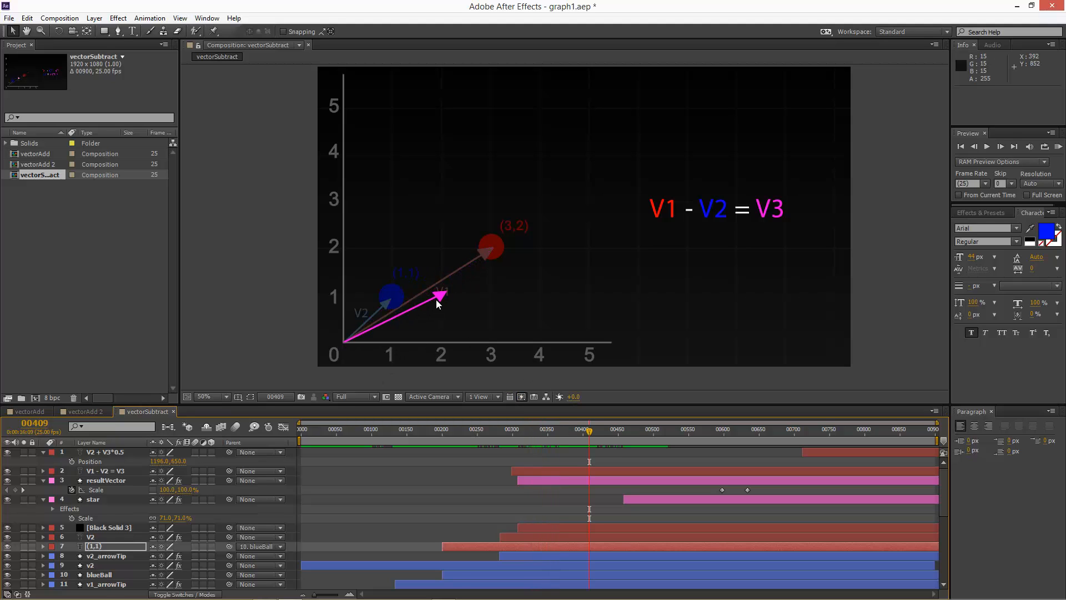
{"action": "mouse_move", "coordinate": [420, 415]}
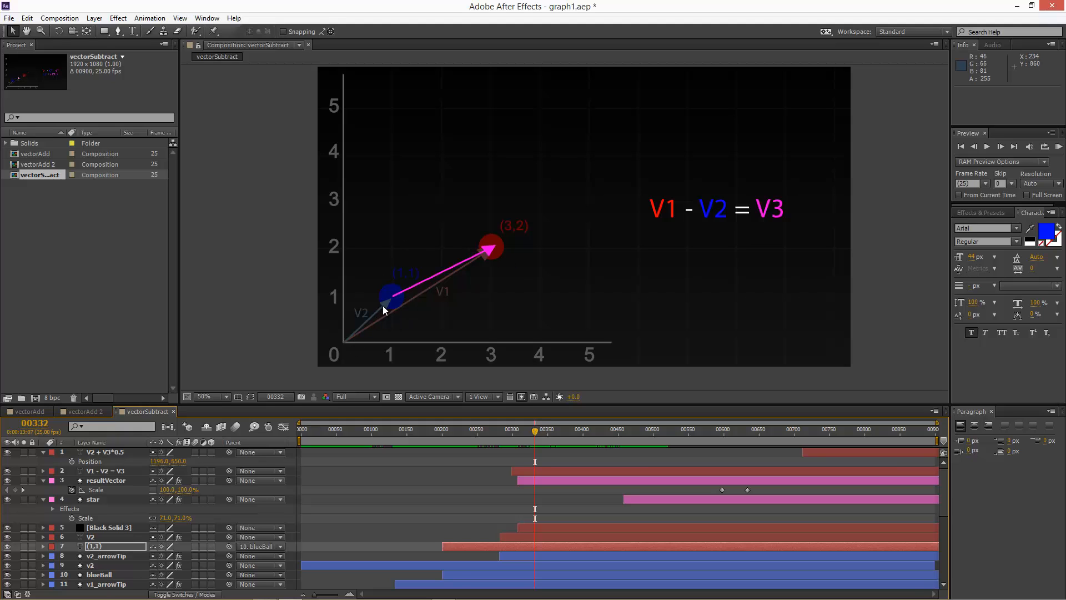
{"action": "mouse_move", "coordinate": [421, 288]}
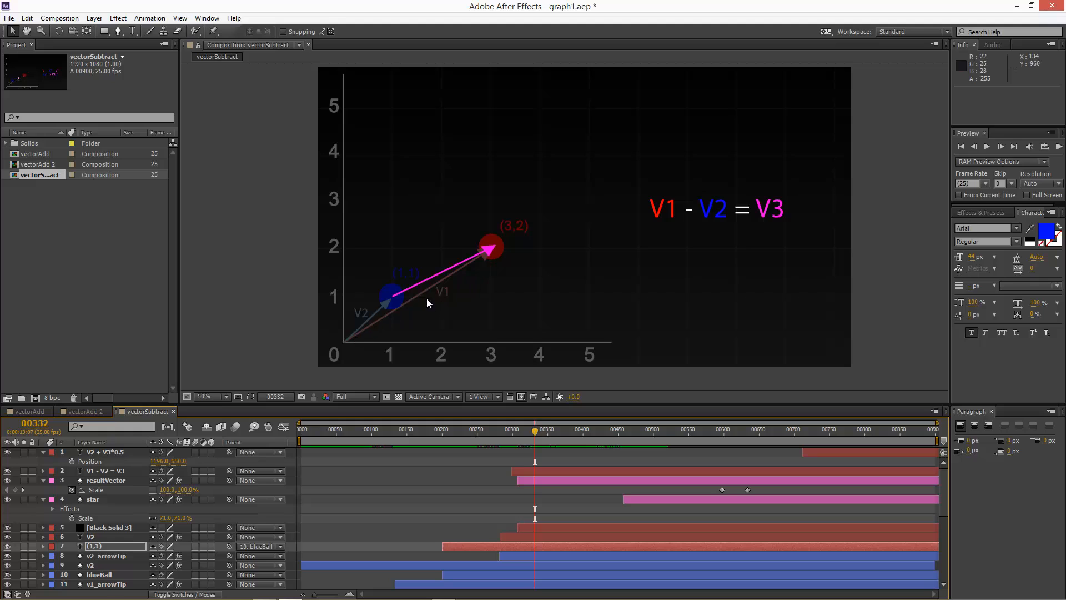
{"action": "mouse_move", "coordinate": [544, 467]}
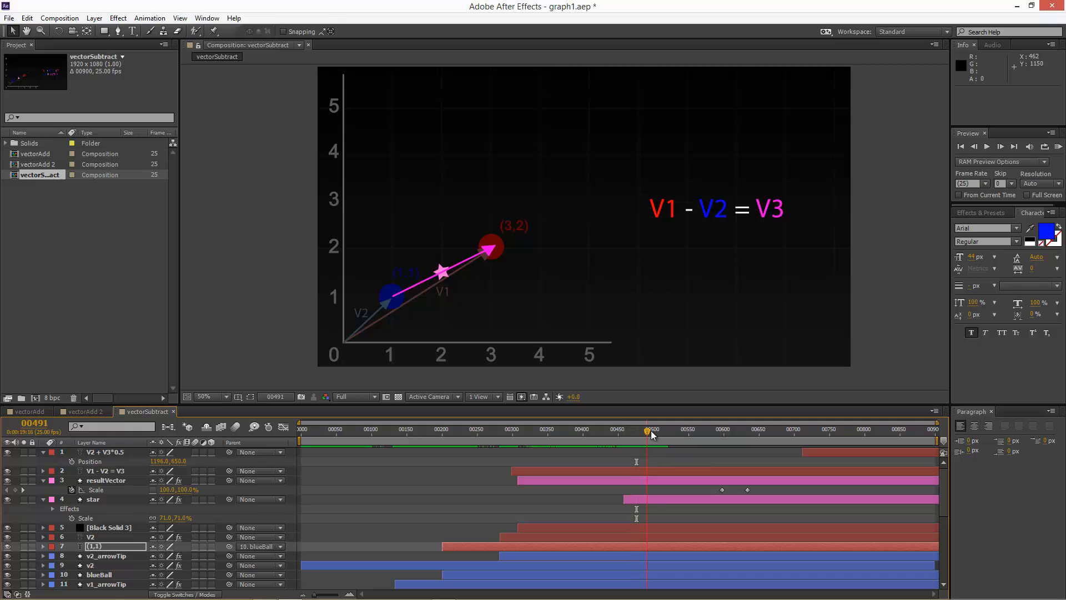
Step: Drag through frames 580–736 until V3 is halved and the midpoint star appears
{"action": "left_click_drag", "start_coordinate": [647, 432], "coordinate": [700, 432]}
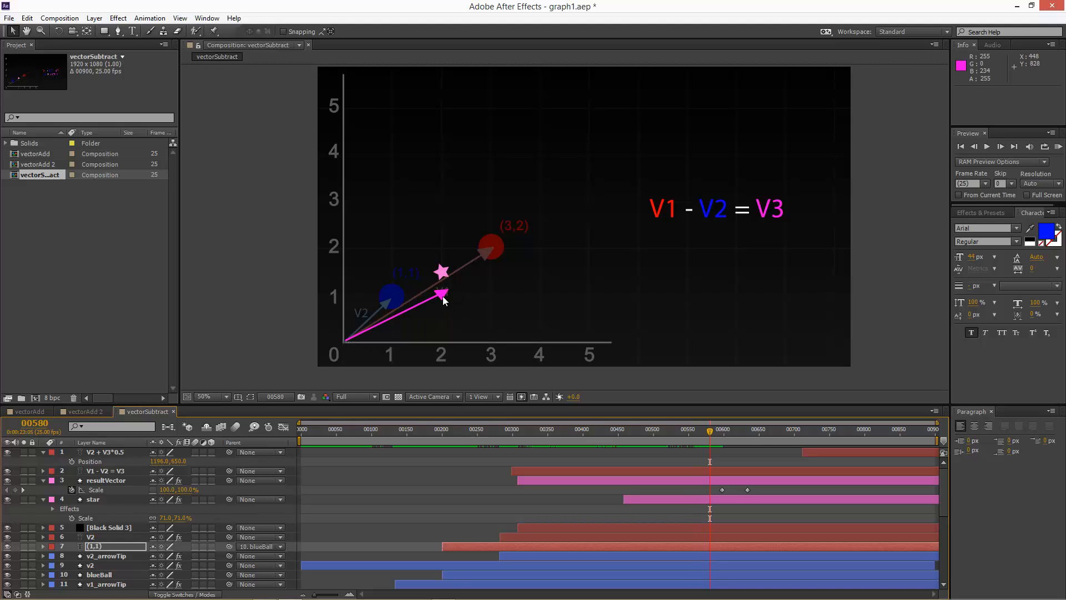
{"action": "left_click_drag", "start_coordinate": [709, 434], "coordinate": [741, 433]}
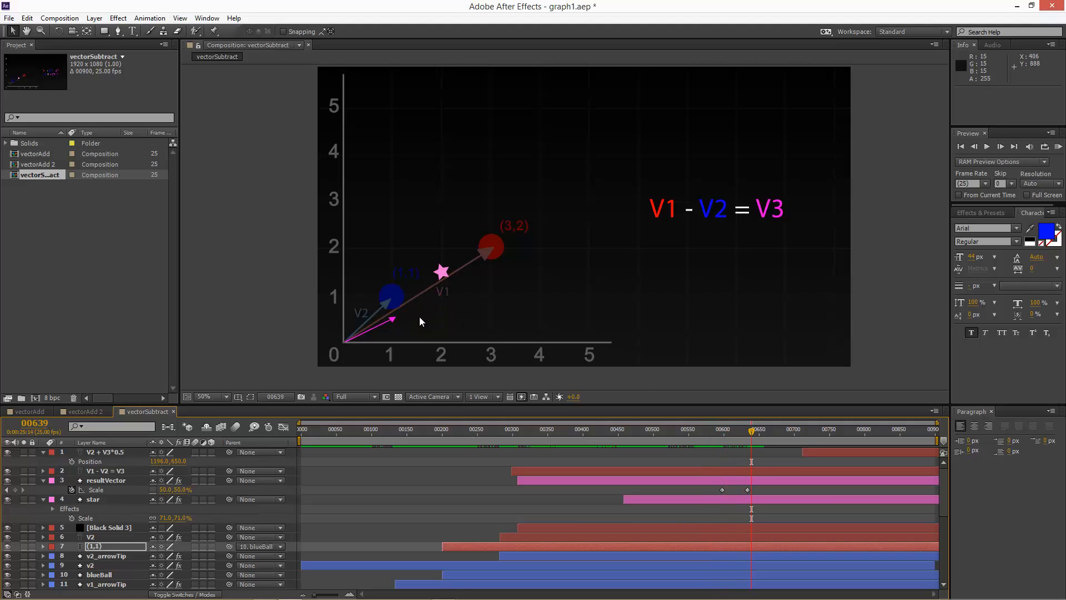
{"action": "mouse_move", "coordinate": [467, 273]}
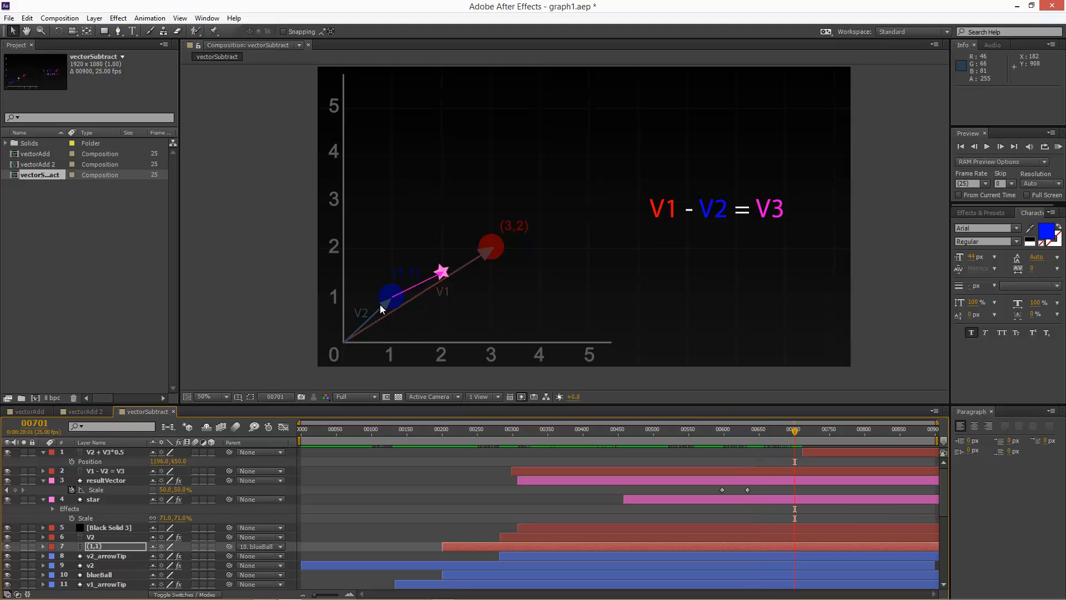
{"action": "mouse_move", "coordinate": [386, 306]}
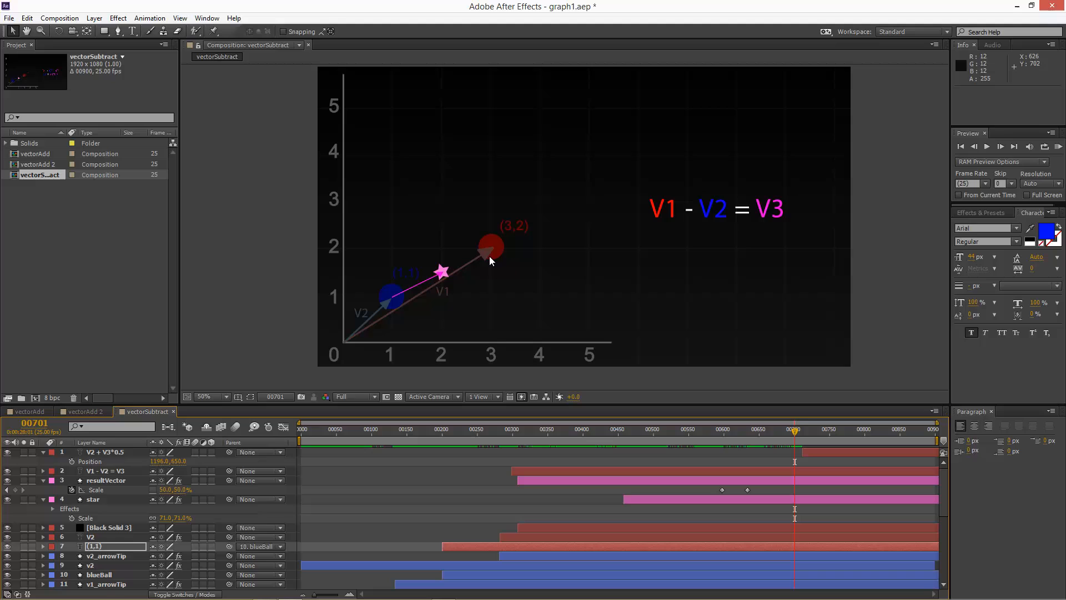
{"action": "mouse_move", "coordinate": [799, 436]}
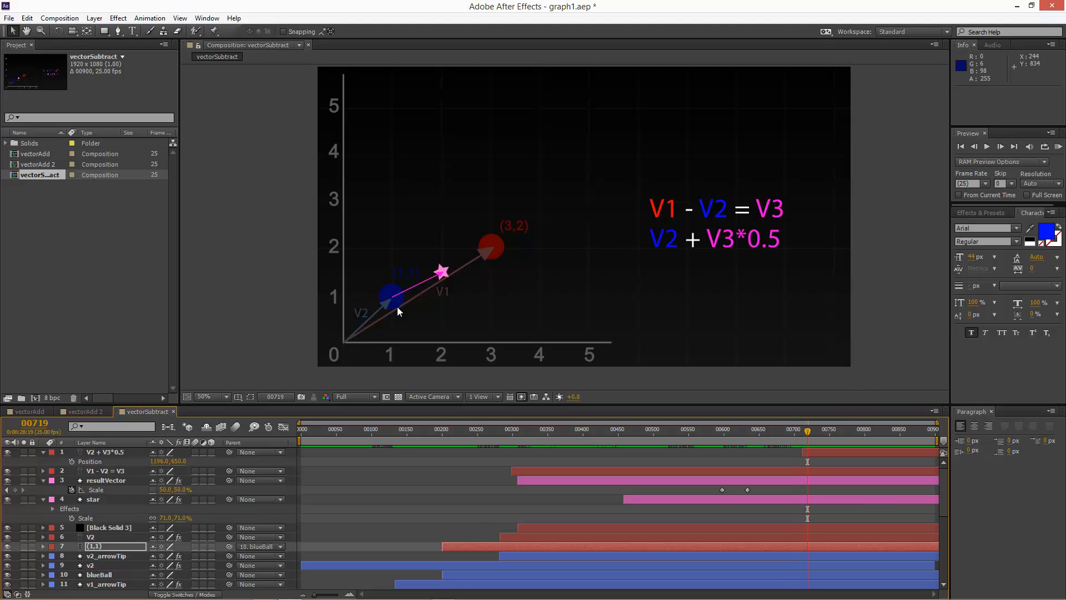
{"action": "mouse_move", "coordinate": [430, 288]}
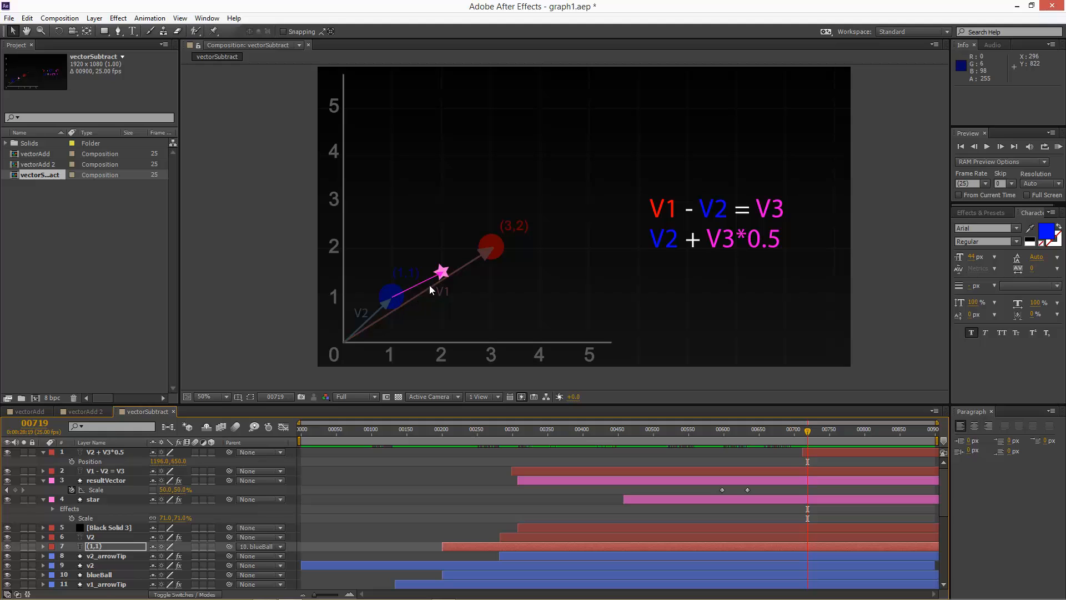
{"action": "mouse_move", "coordinate": [444, 272]}
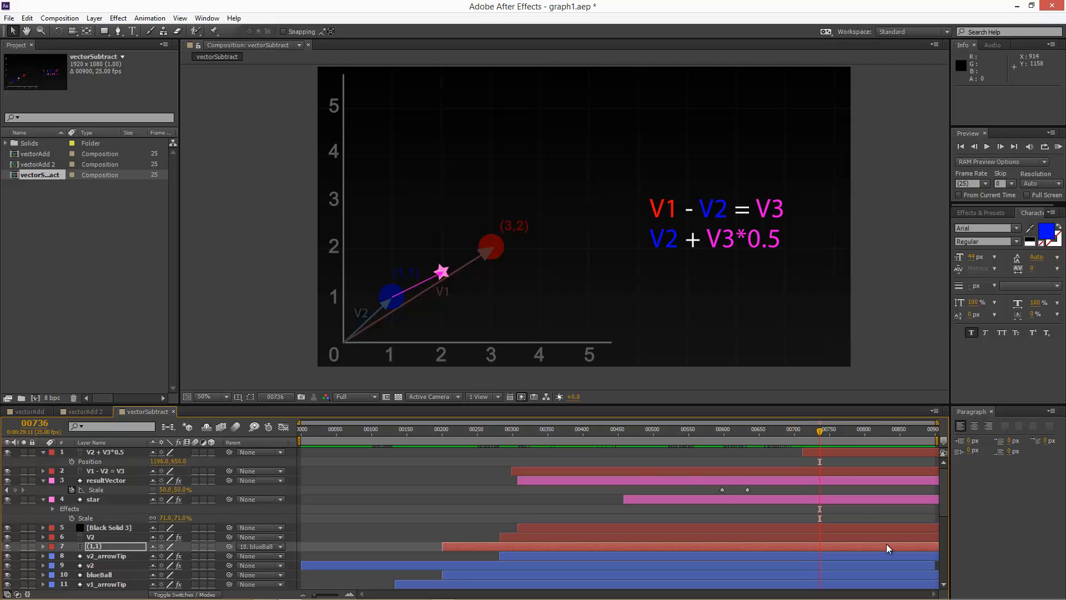
{"action": "mouse_move", "coordinate": [708, 387]}
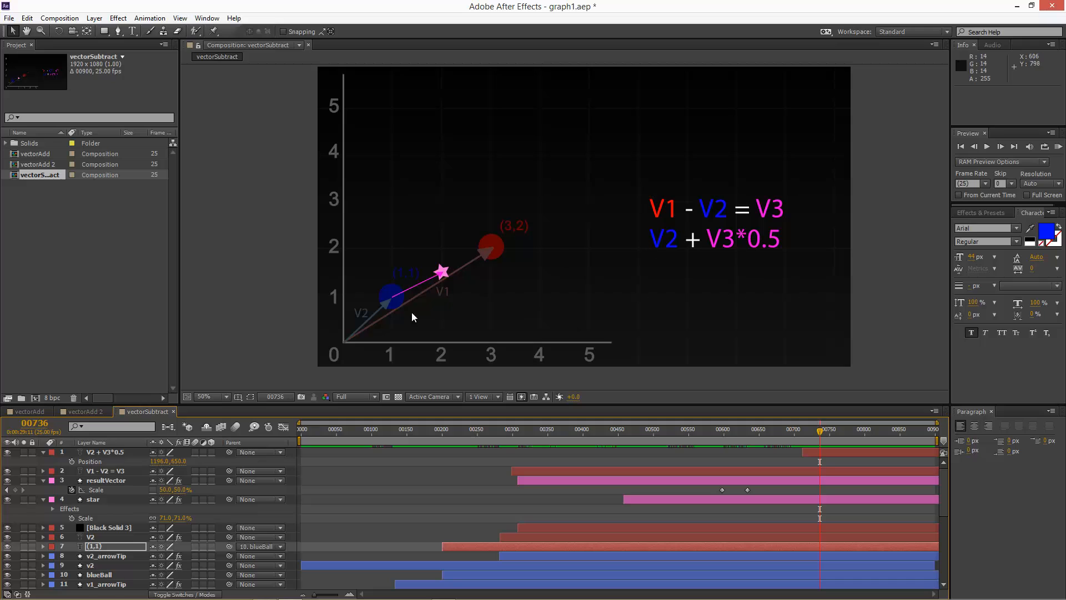
{"action": "mouse_move", "coordinate": [618, 436]}
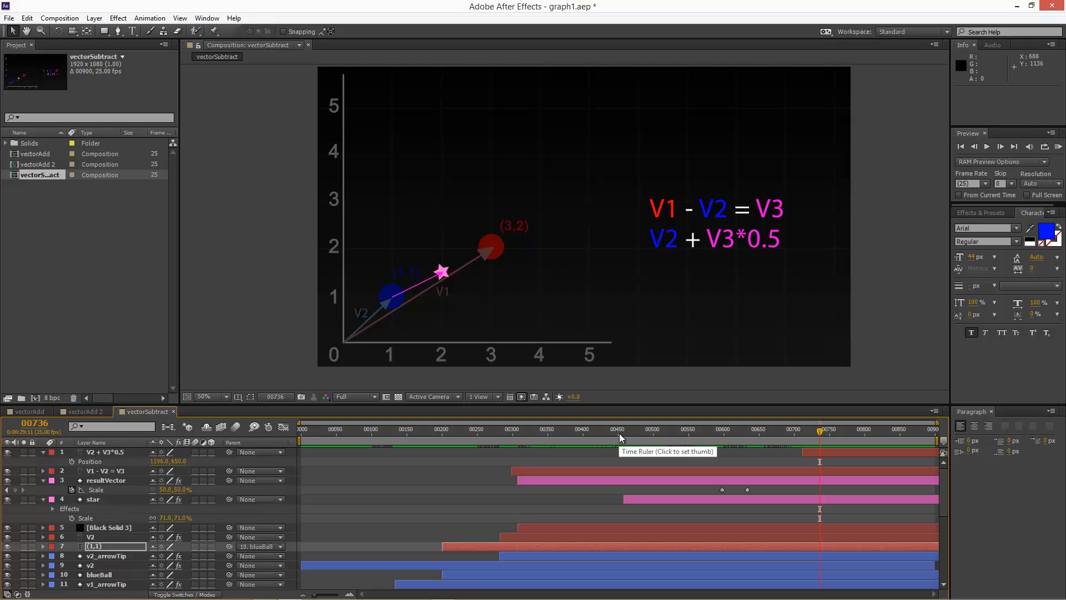
{"action": "mouse_move", "coordinate": [634, 416]}
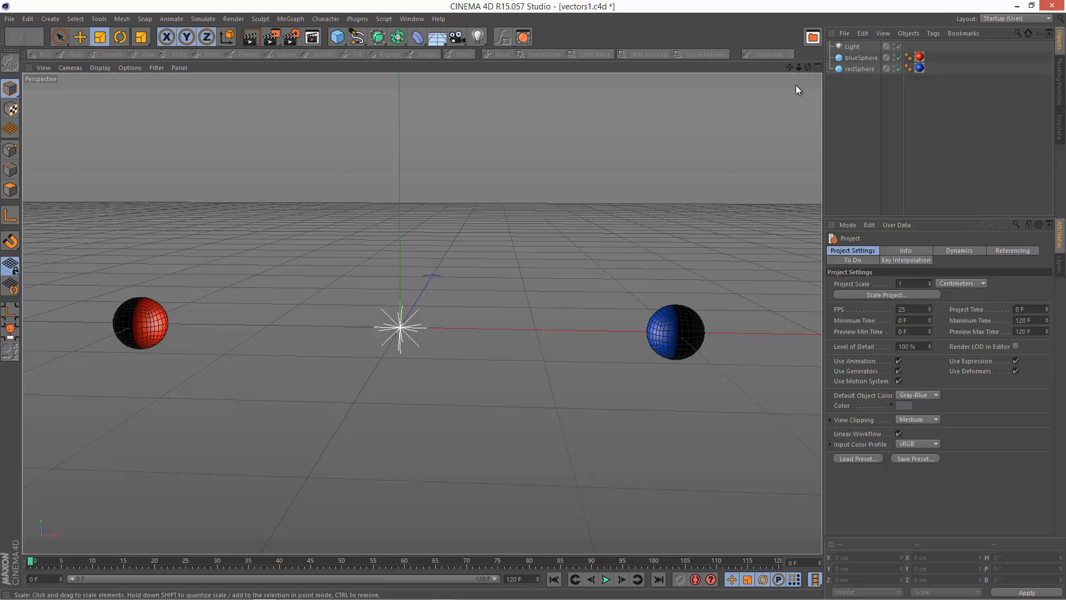
Step: Add a Null with an XPresso tag, shrink the XPresso Editor, and drop in Light
{"action": "left_click", "coordinate": [851, 46]}
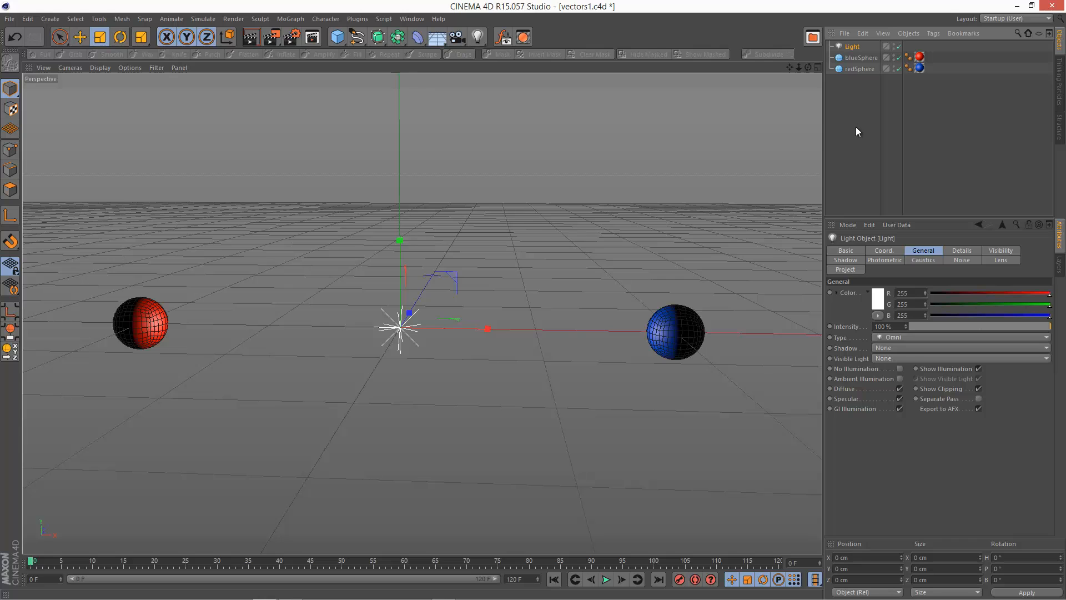
{"action": "left_click", "coordinate": [336, 37]}
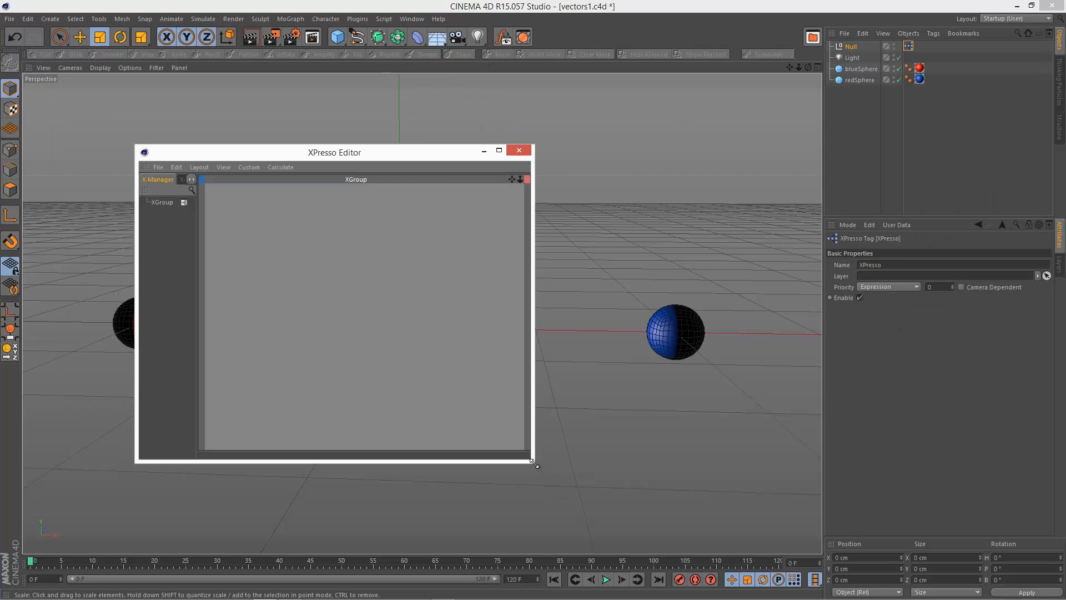
{"action": "left_click_drag", "start_coordinate": [533, 462], "coordinate": [605, 506]}
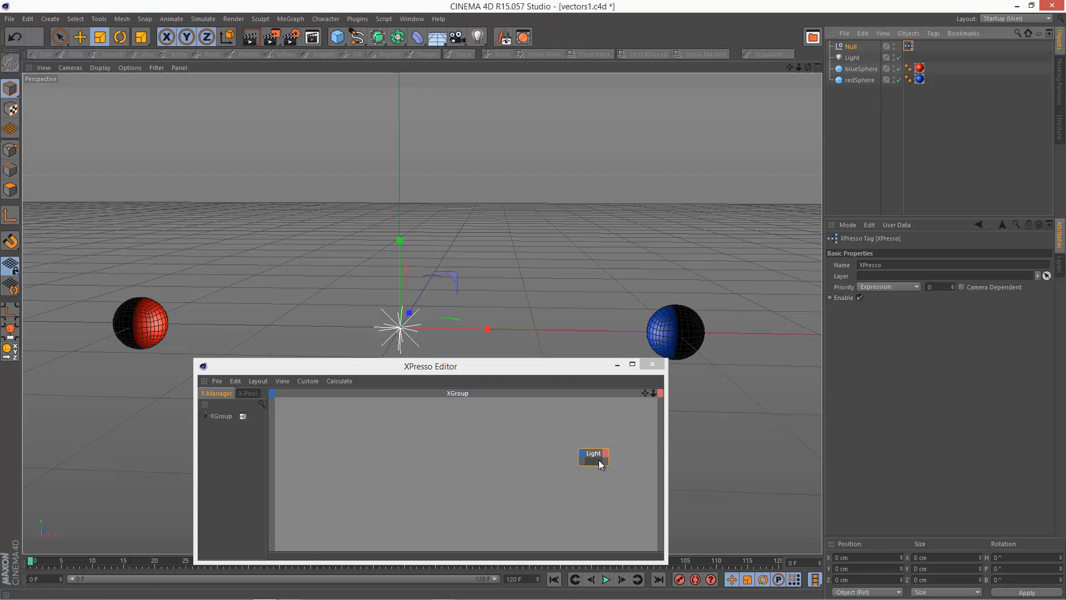
Step: Give Light a Position input and redSphere and blueSphere nodes Position outputs
{"action": "left_click", "coordinate": [593, 454]}
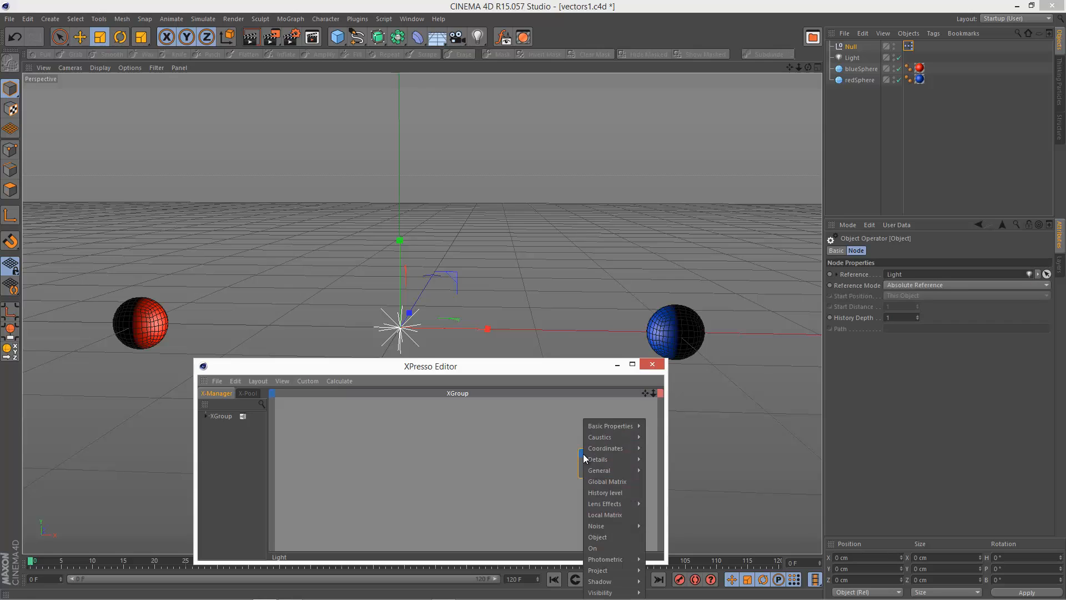
{"action": "left_click", "coordinate": [598, 459]}
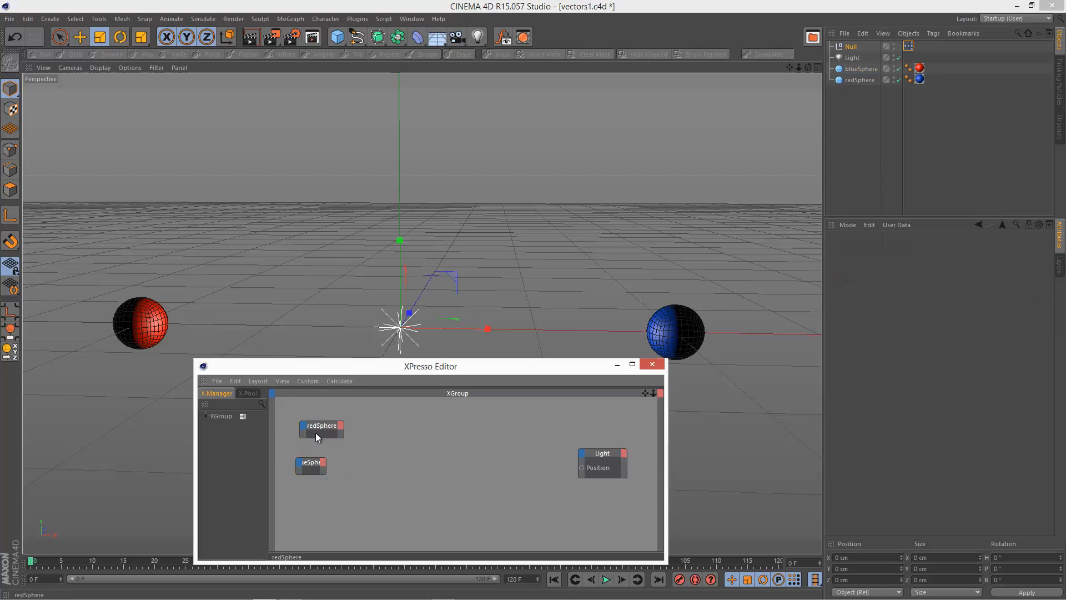
{"action": "left_click", "coordinate": [601, 454]}
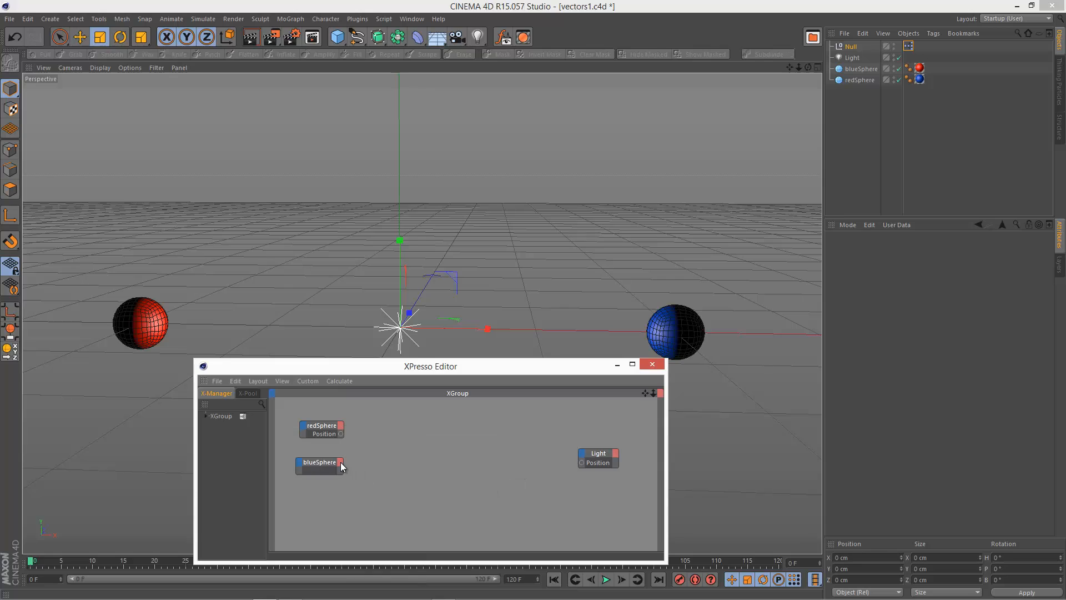
{"action": "left_click", "coordinate": [342, 463]}
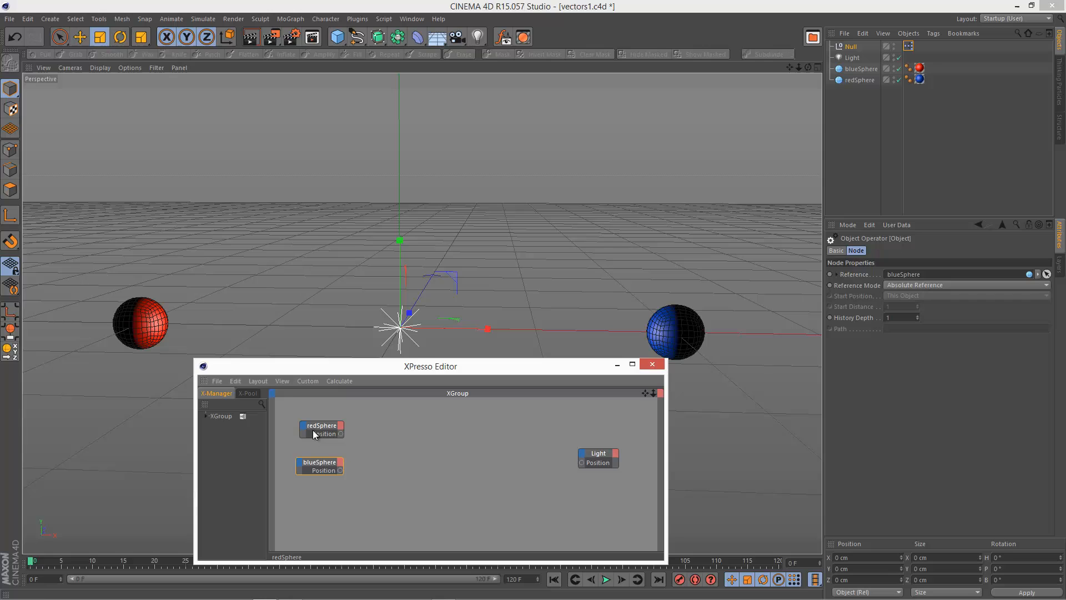
{"action": "mouse_move", "coordinate": [379, 575]}
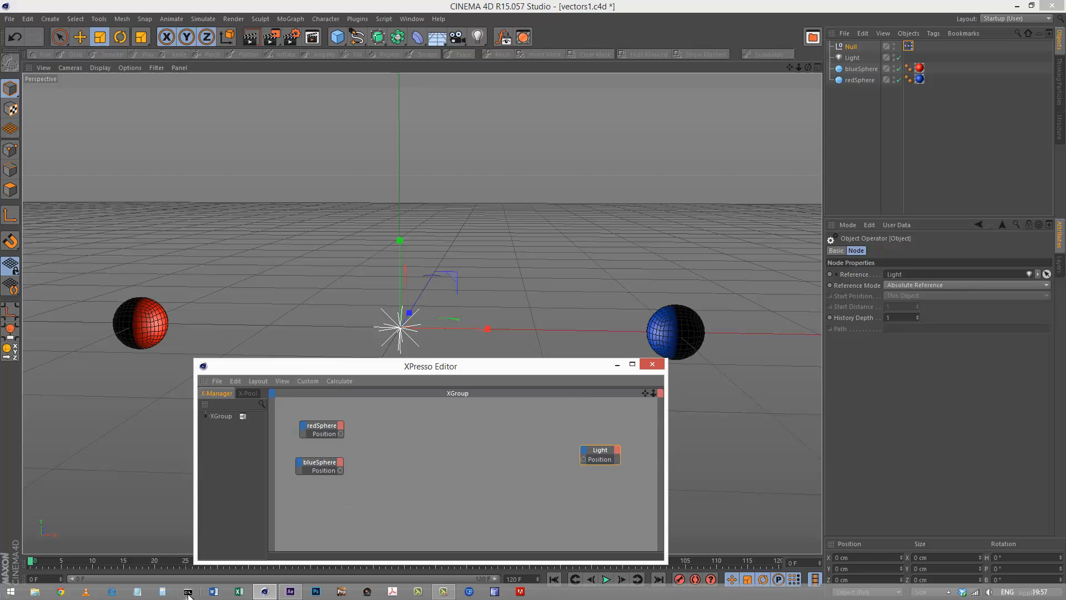
{"action": "left_click", "coordinate": [288, 591]}
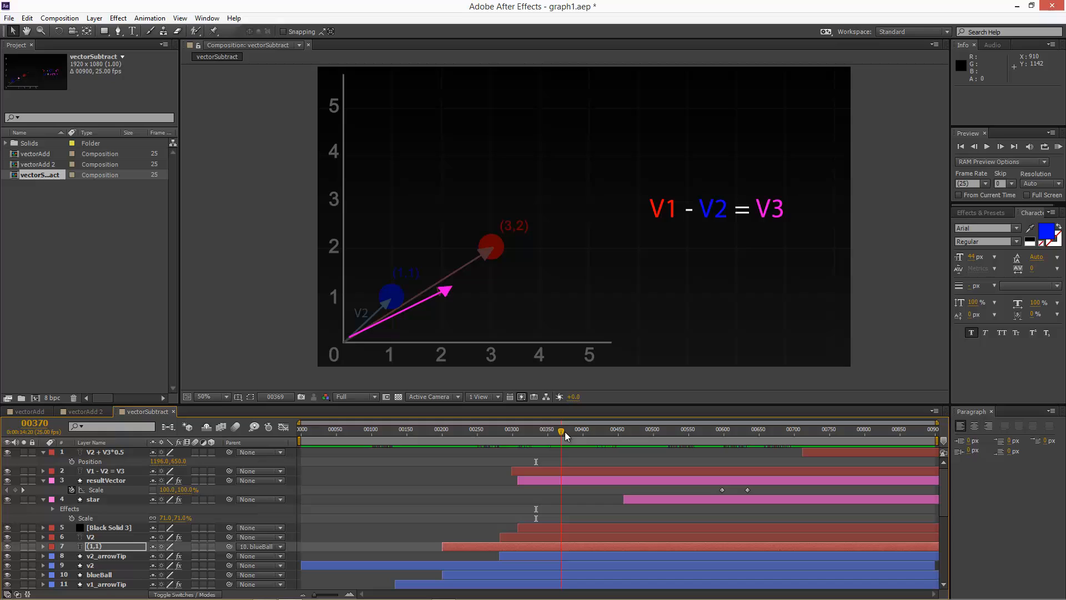
{"action": "left_click_drag", "start_coordinate": [561, 430], "coordinate": [564, 430]}
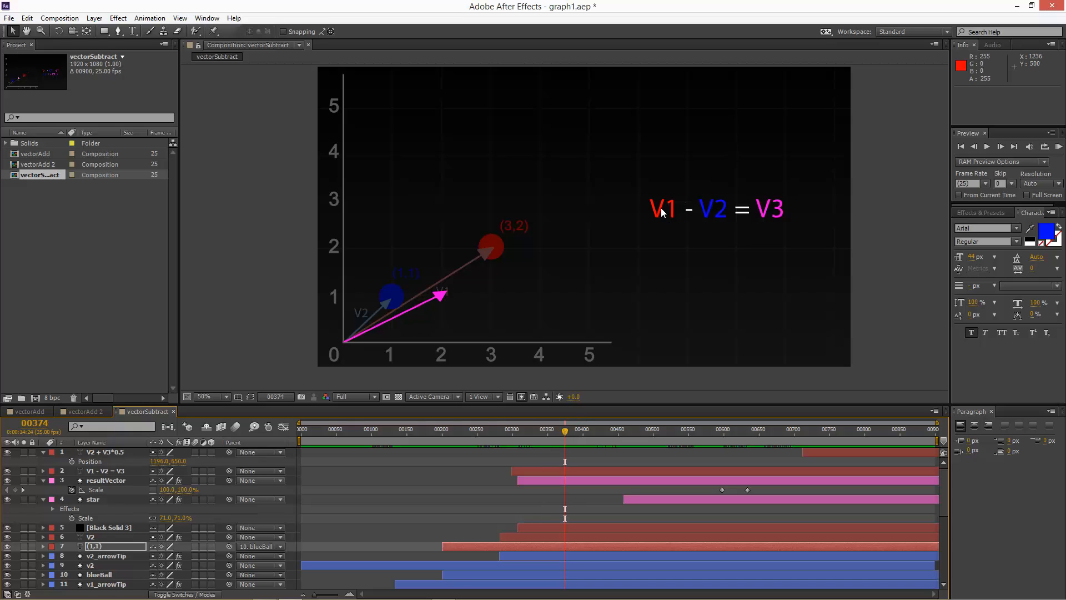
{"action": "mouse_move", "coordinate": [445, 301]}
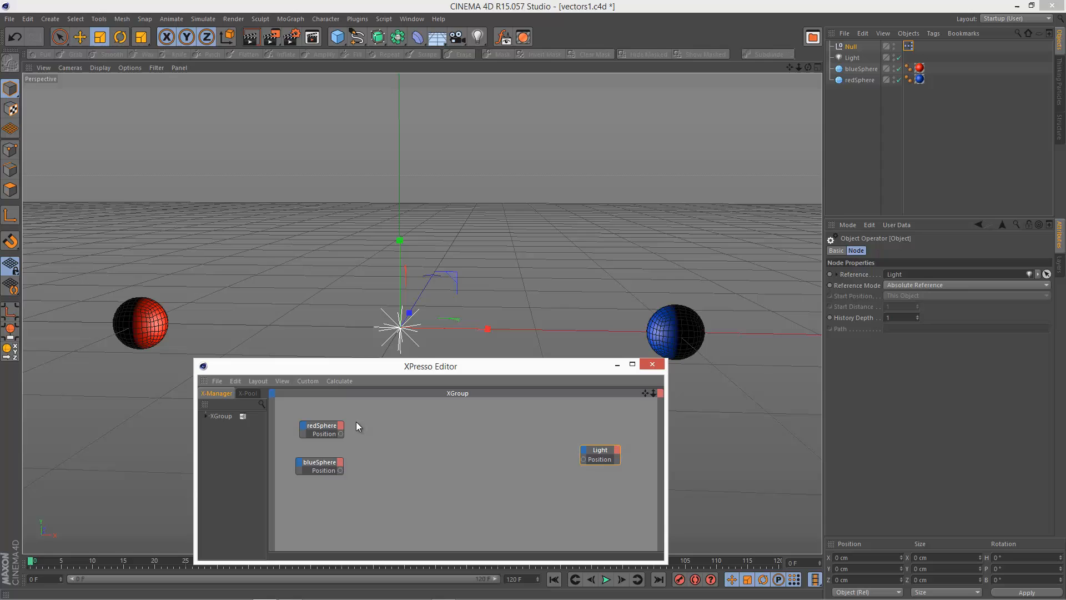
Step: Add a Math node set to Subtract, then return to the After Effects graph
{"action": "right_click", "coordinate": [358, 426]}
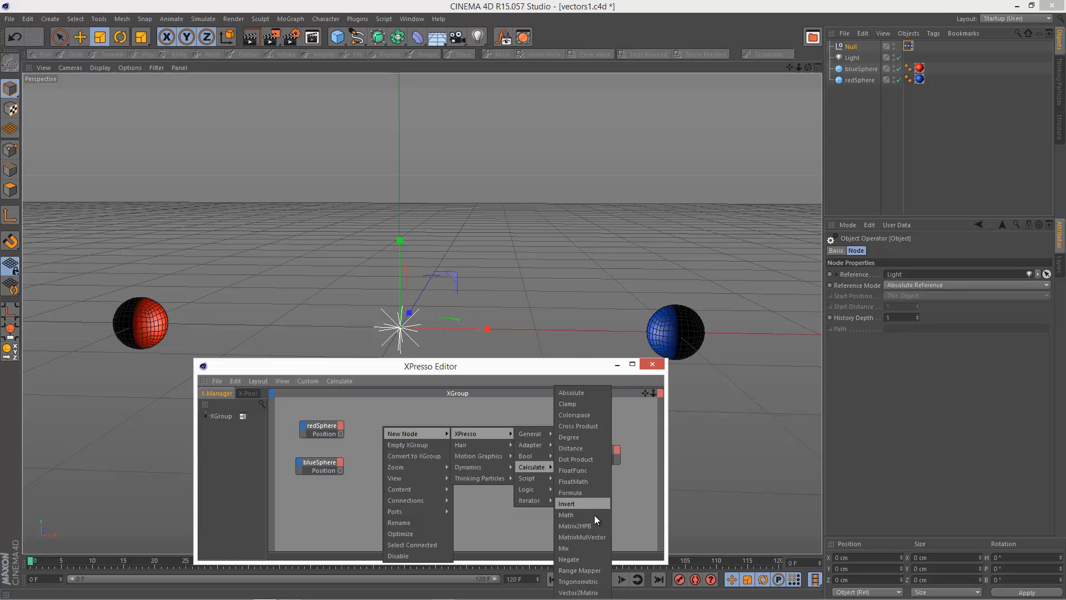
{"action": "left_click", "coordinate": [566, 515]}
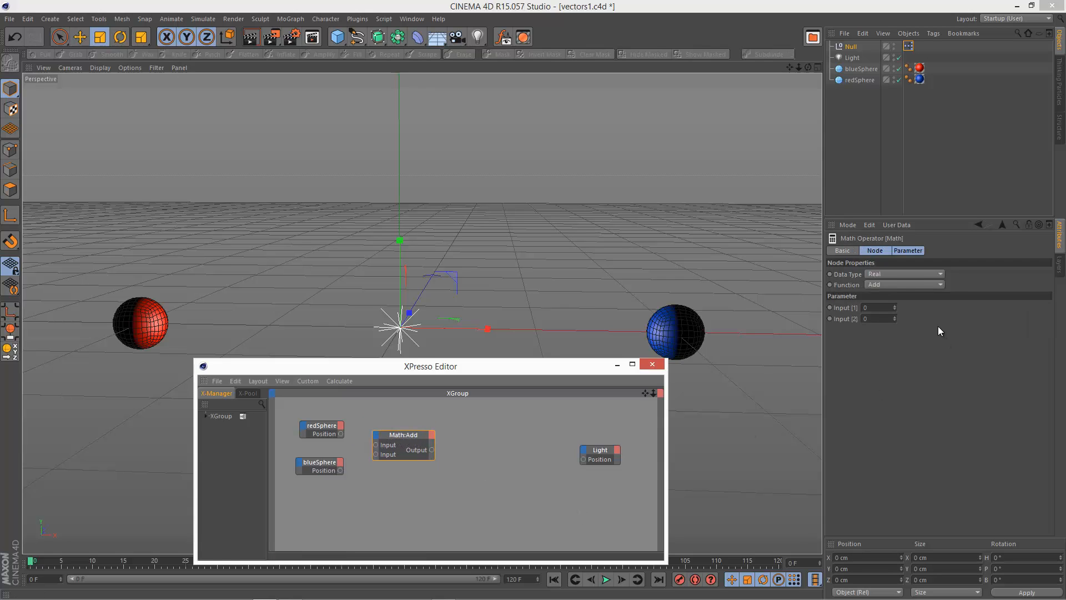
{"action": "left_click", "coordinate": [903, 273]}
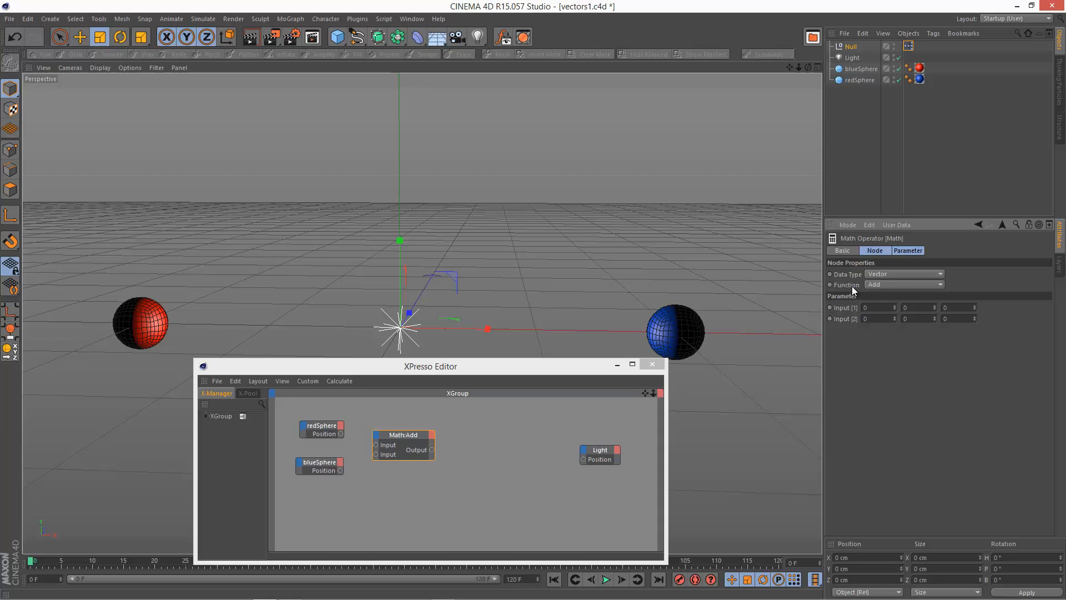
{"action": "left_click", "coordinate": [904, 284]}
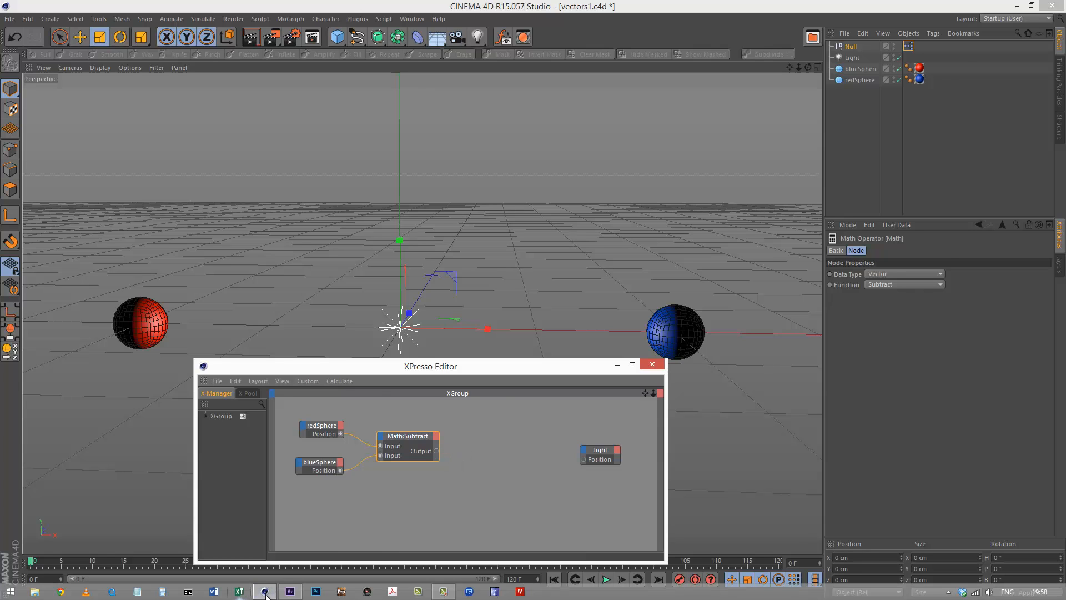
{"action": "left_click", "coordinate": [238, 591]}
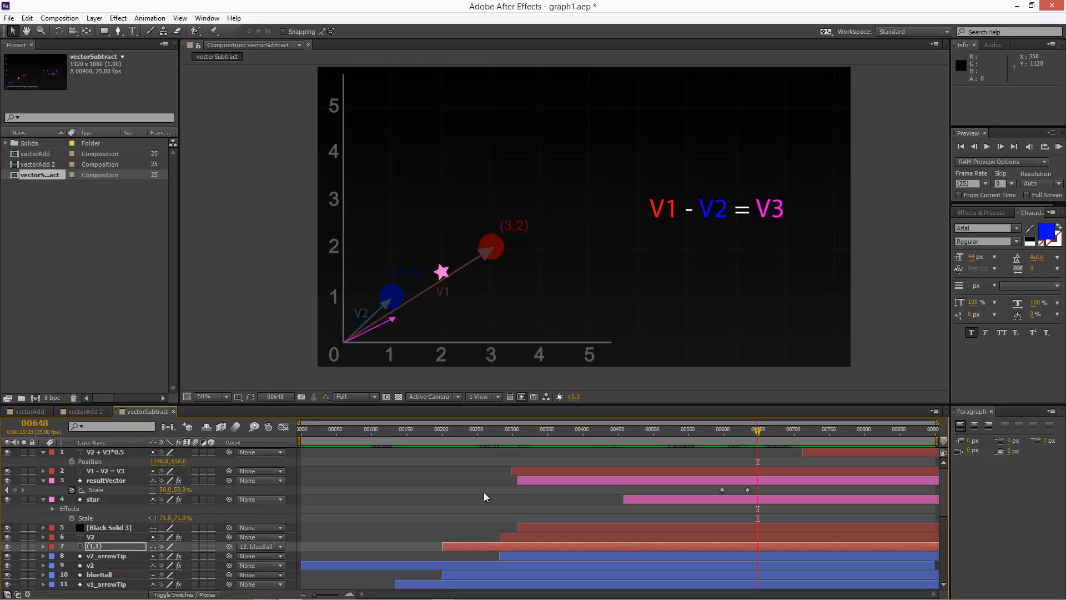
{"action": "mouse_move", "coordinate": [745, 458]}
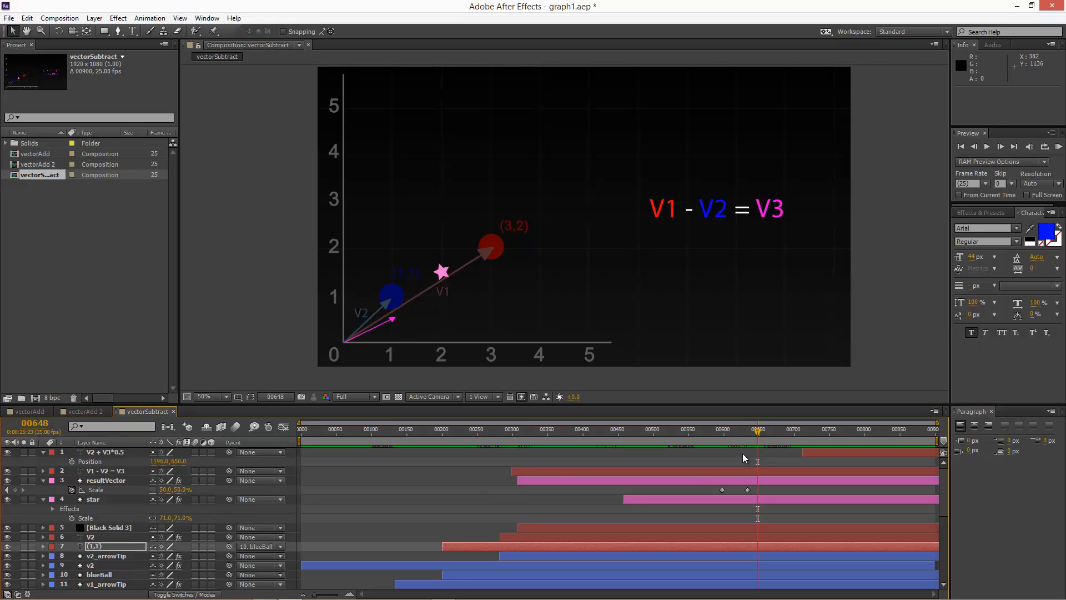
Step: Add a FloatMath node from X-Pool set to Vector, Multiply, Float Value 0.5
{"action": "left_click", "coordinate": [264, 591]}
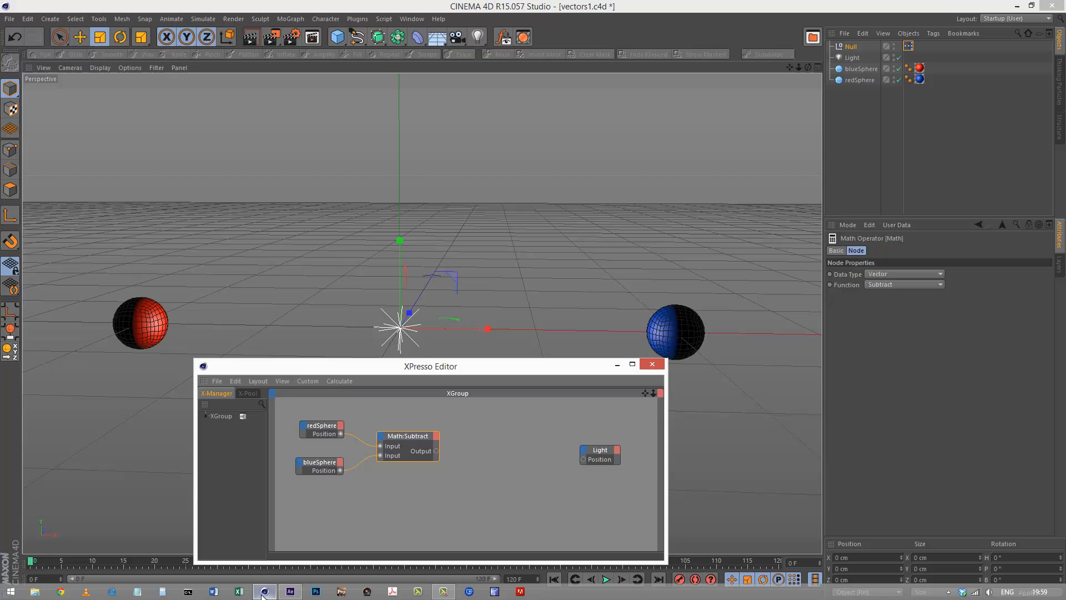
{"action": "left_click", "coordinate": [248, 393]}
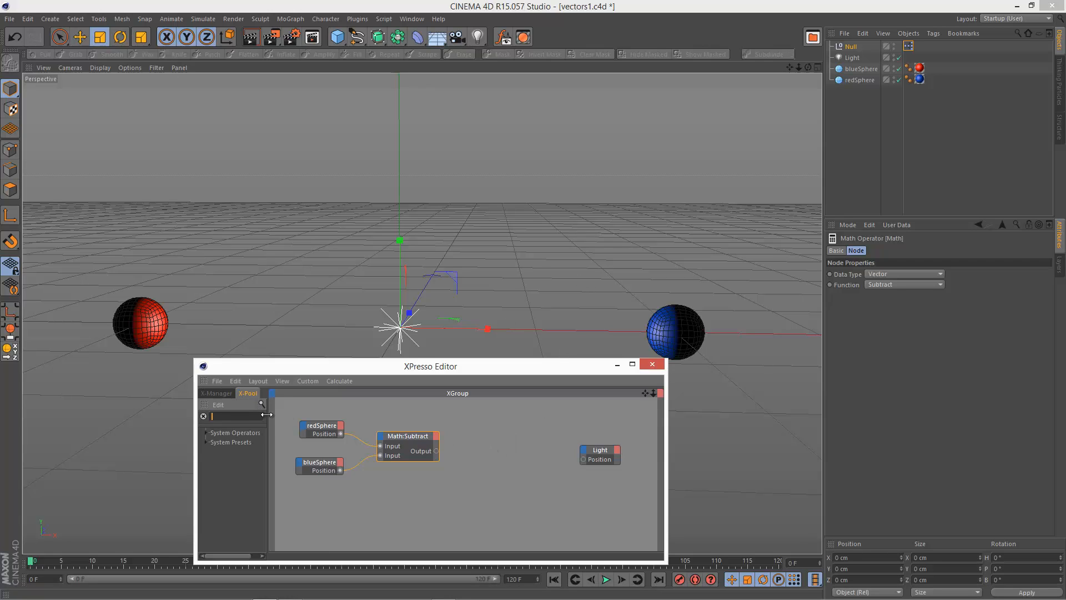
{"action": "type", "text": "float"}
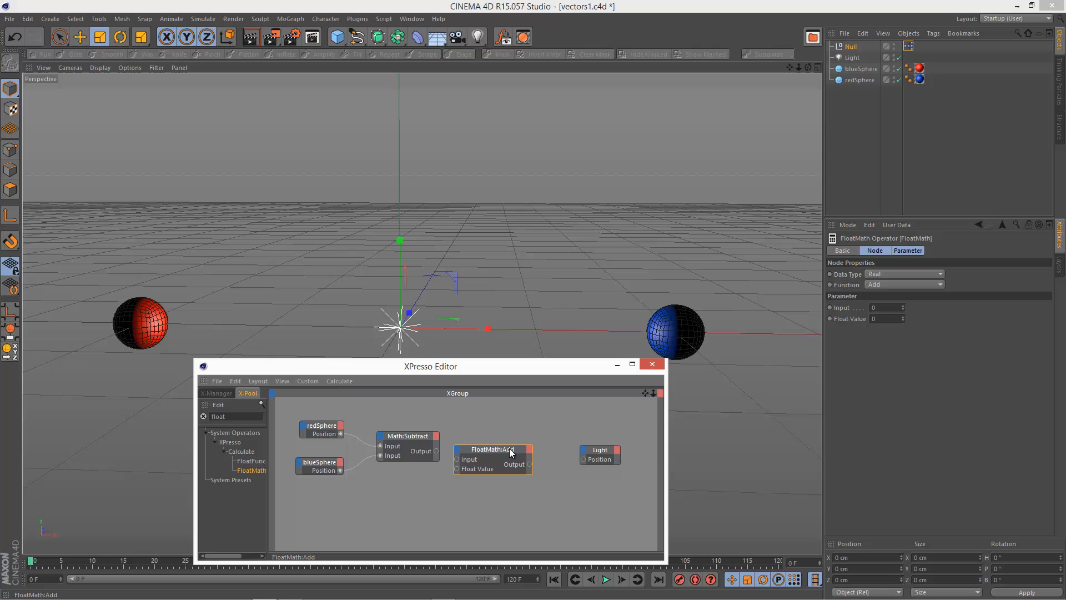
{"action": "mouse_move", "coordinate": [495, 453]}
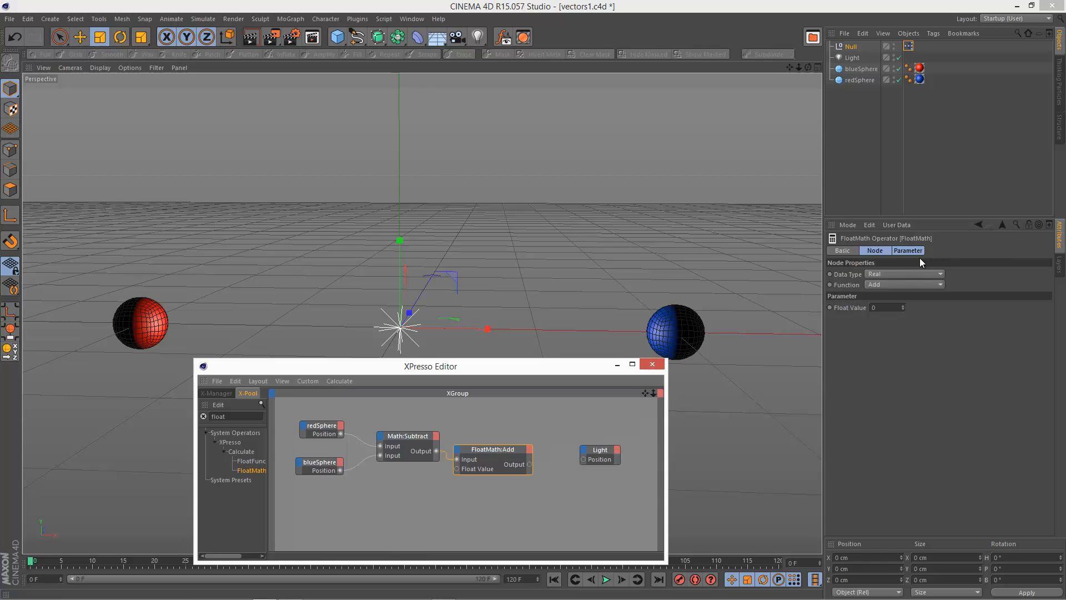
{"action": "left_click", "coordinate": [903, 273]}
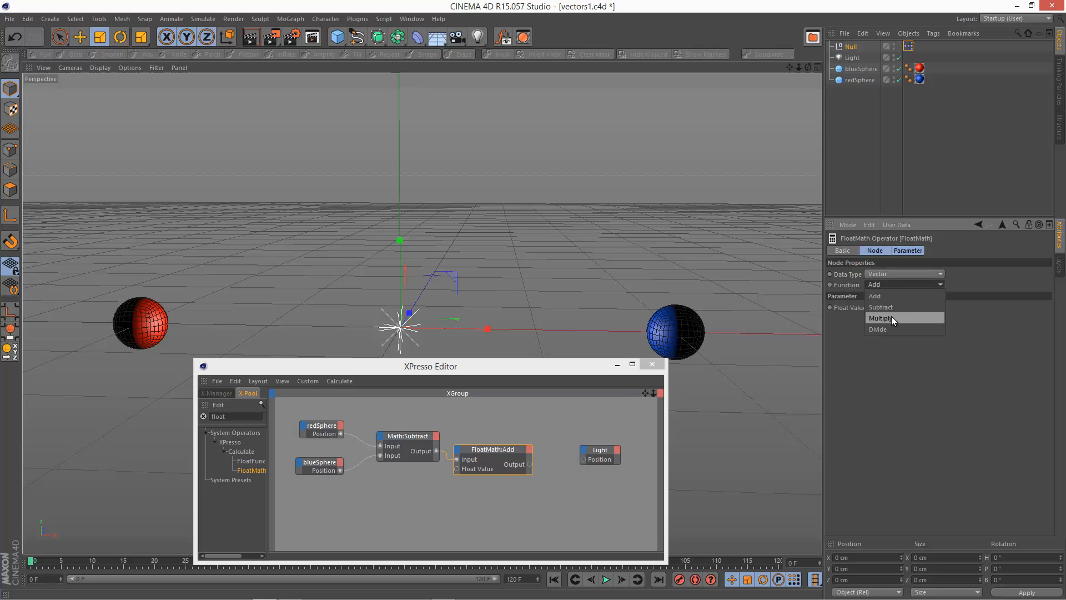
{"action": "left_click", "coordinate": [882, 318]}
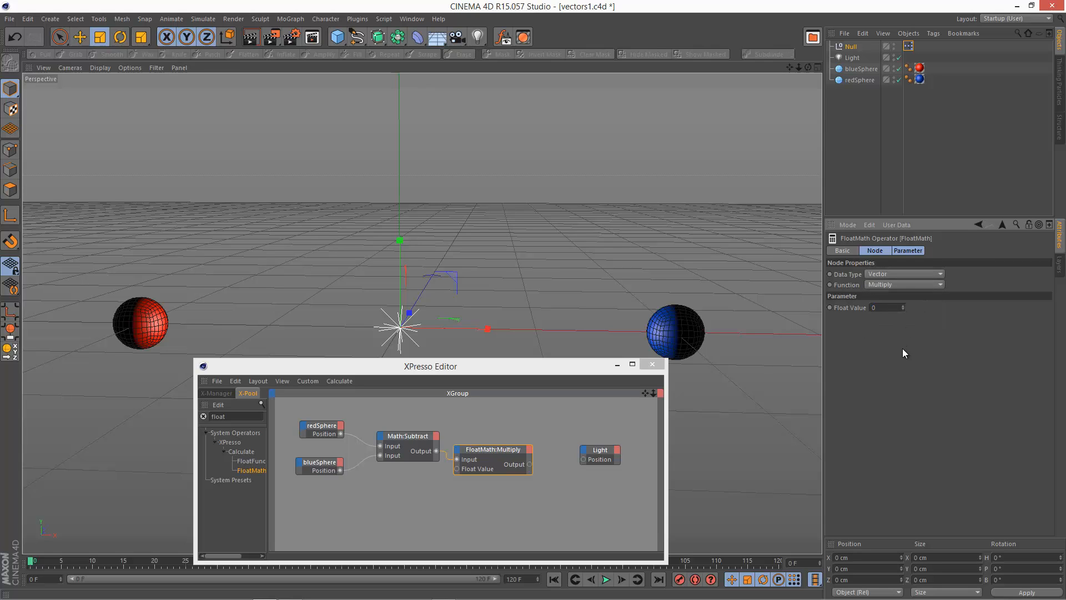
{"action": "type", "text": "0.5"}
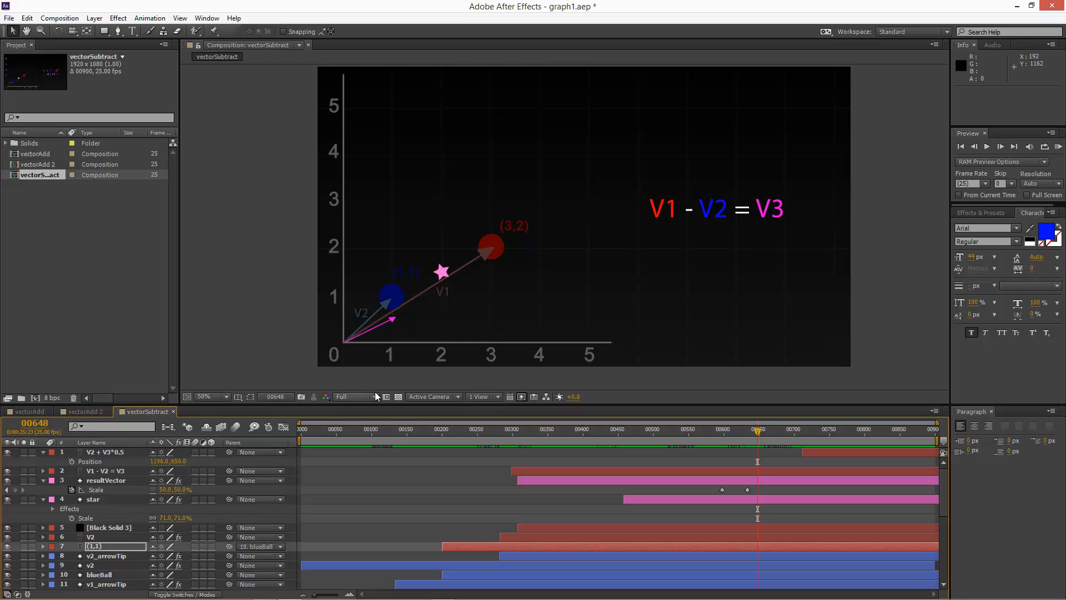
{"action": "mouse_move", "coordinate": [760, 439]}
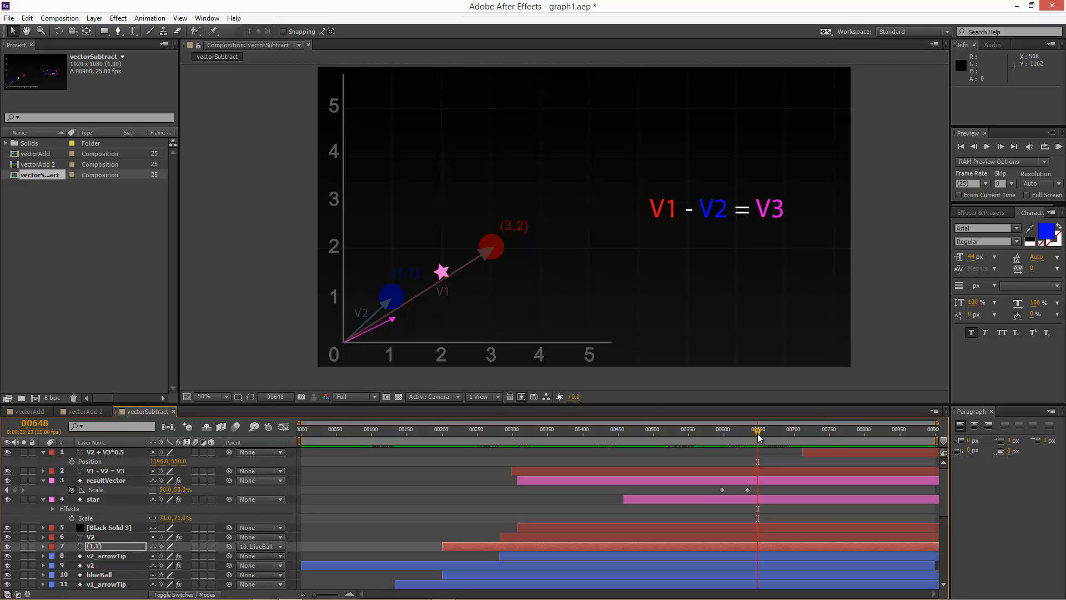
Step: Scrub the timeline to frame 700 to show the half-length magenta vector
{"action": "left_click_drag", "start_coordinate": [758, 429], "coordinate": [787, 429]}
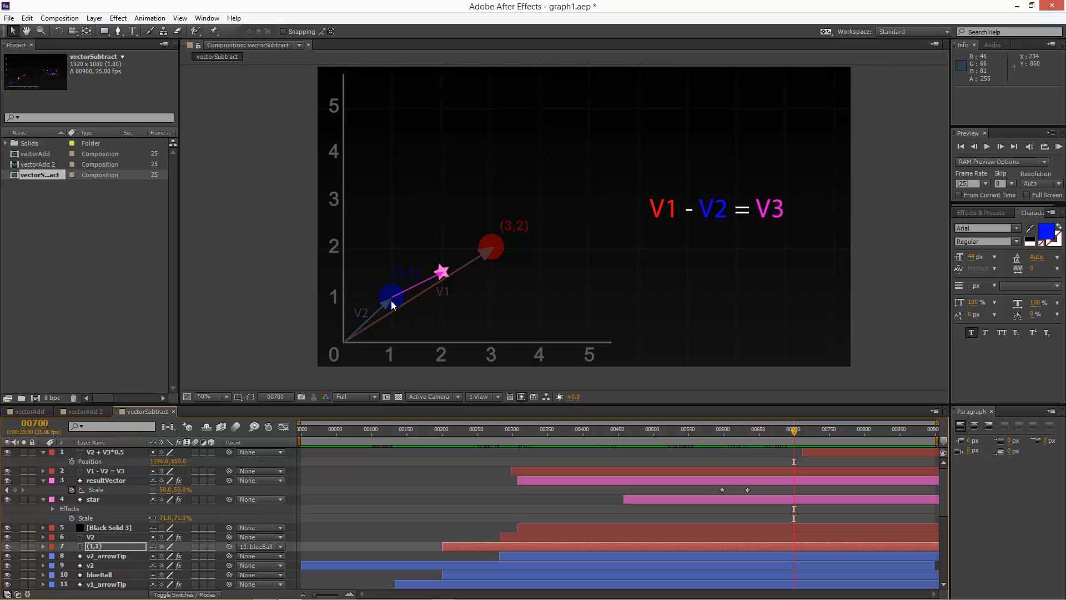
{"action": "mouse_move", "coordinate": [425, 285]}
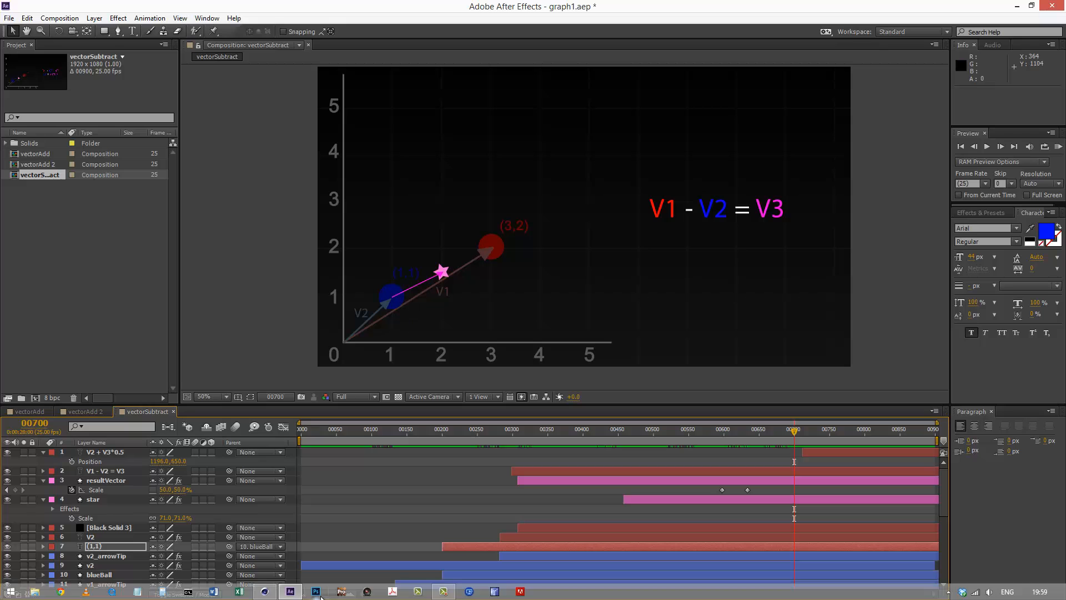
Step: Add a Math node set to Add, summing Multiply output and blueSphere Position into Light Position
{"action": "left_click", "coordinate": [314, 590]}
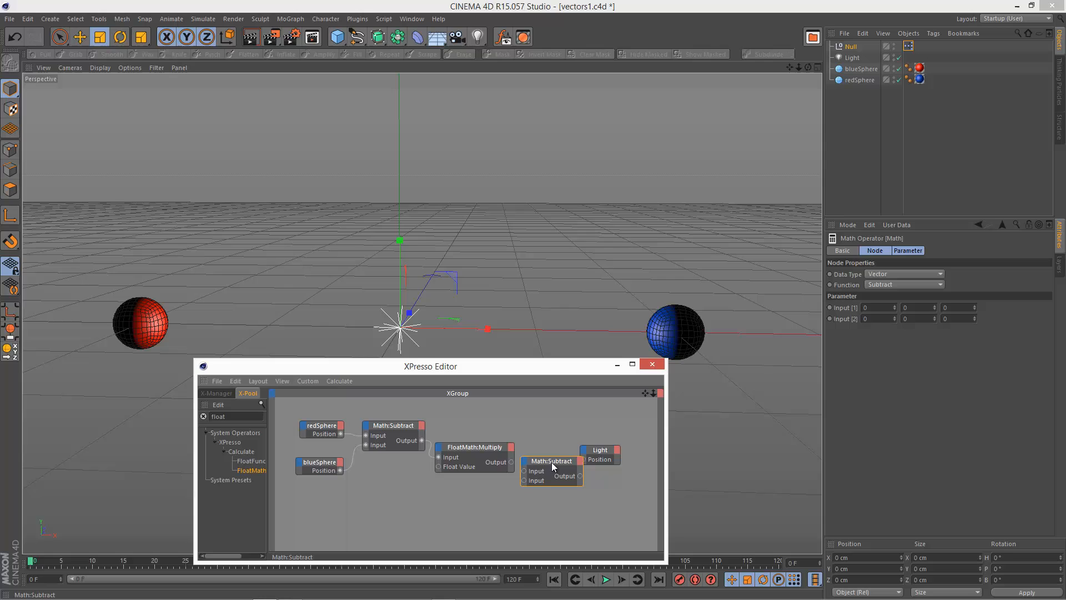
{"action": "left_click", "coordinate": [600, 449]}
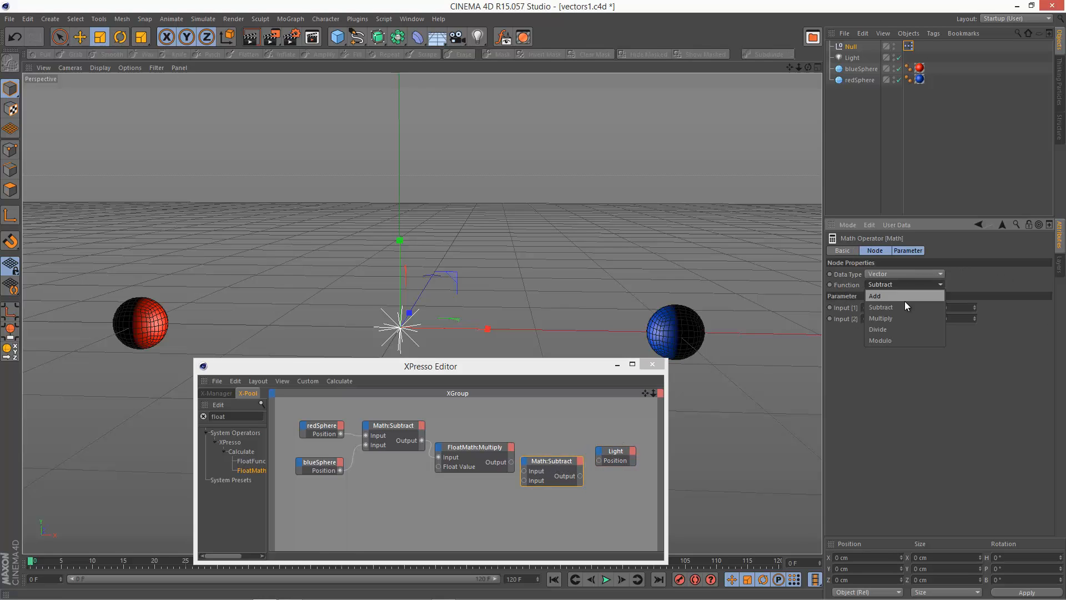
{"action": "left_click", "coordinate": [876, 296]}
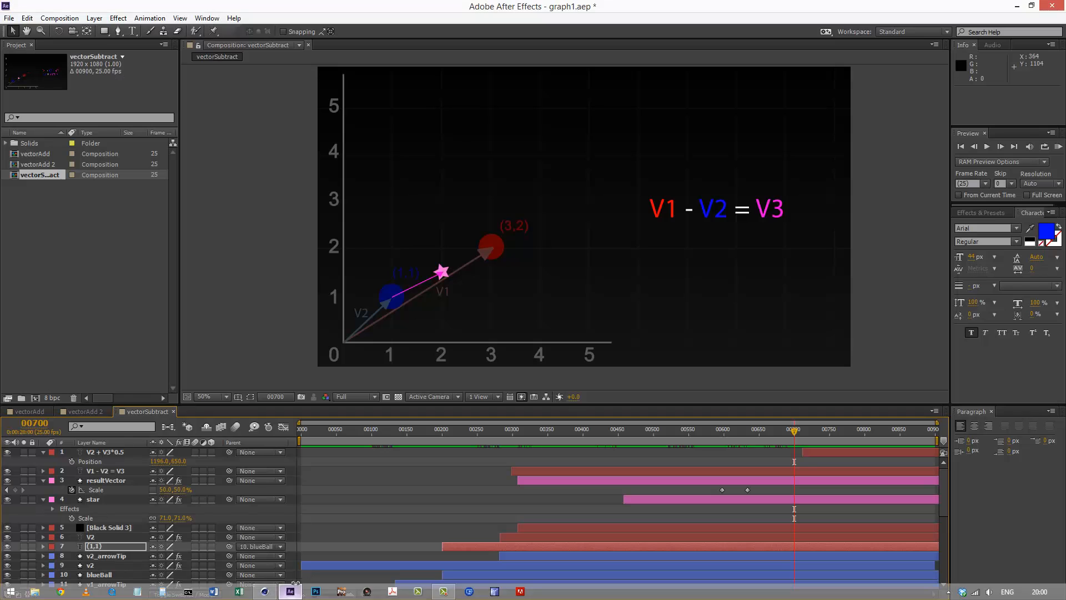
{"action": "mouse_move", "coordinate": [391, 306]}
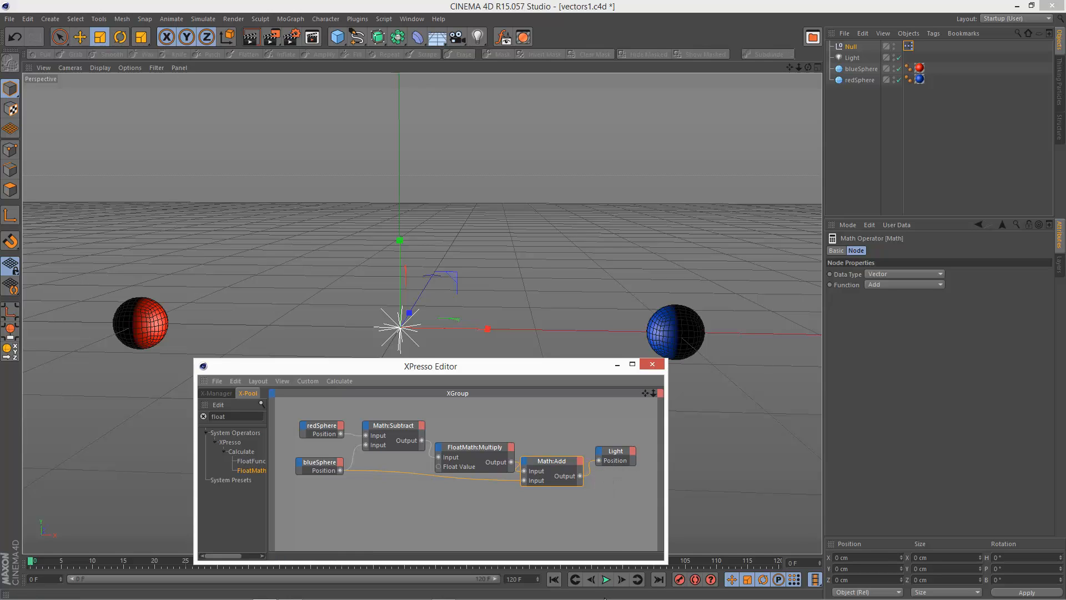
Step: Close the XPresso Editor and rename the spheres to blueSphere and redSphere
{"action": "left_click", "coordinate": [651, 363]}
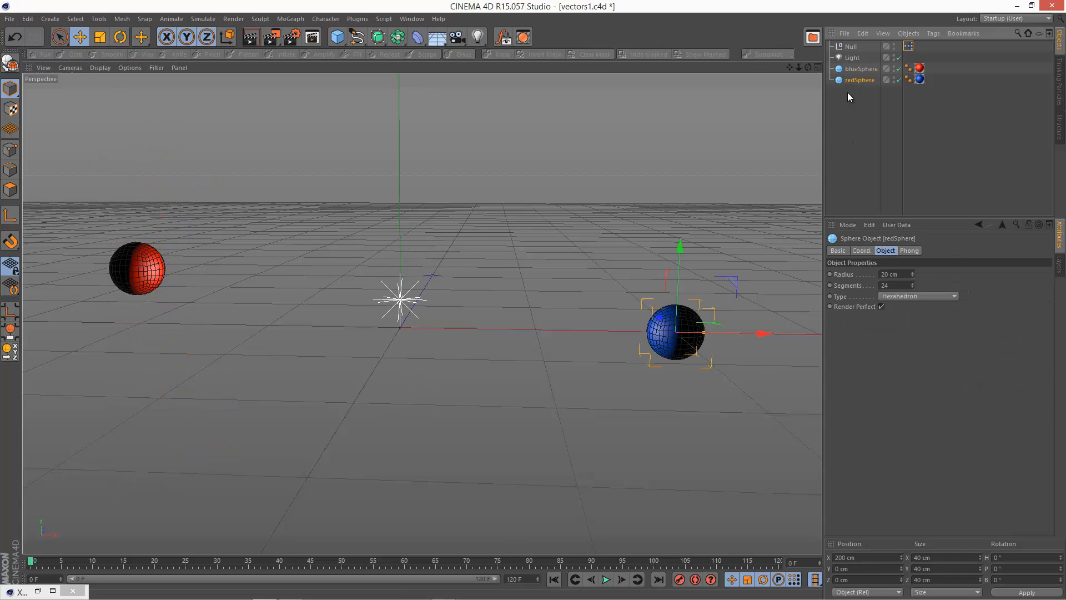
{"action": "double_click", "coordinate": [860, 79]}
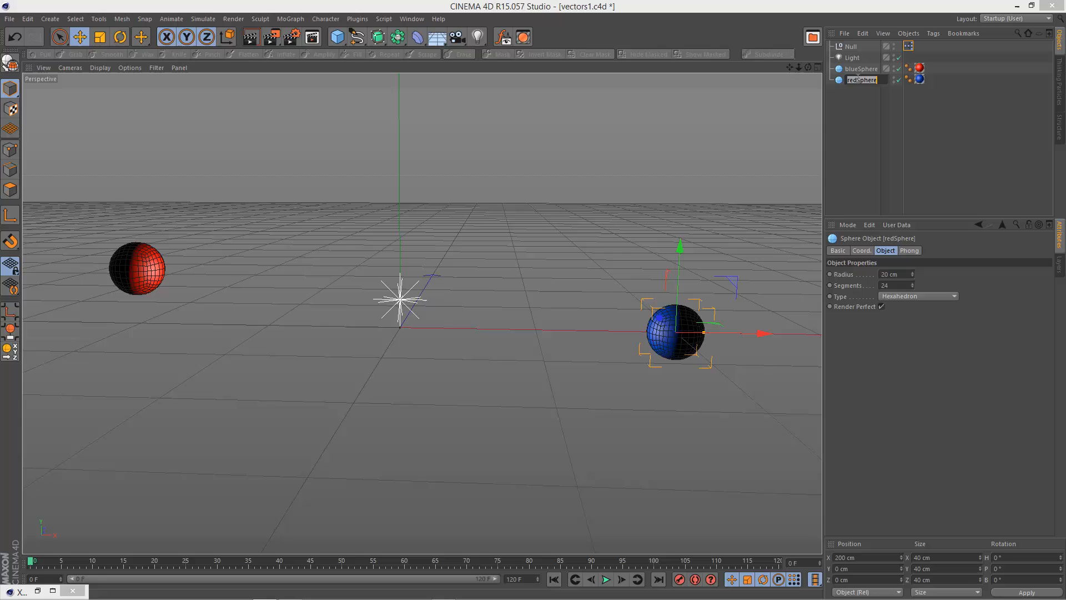
{"action": "type", "text": "blueSphere"}
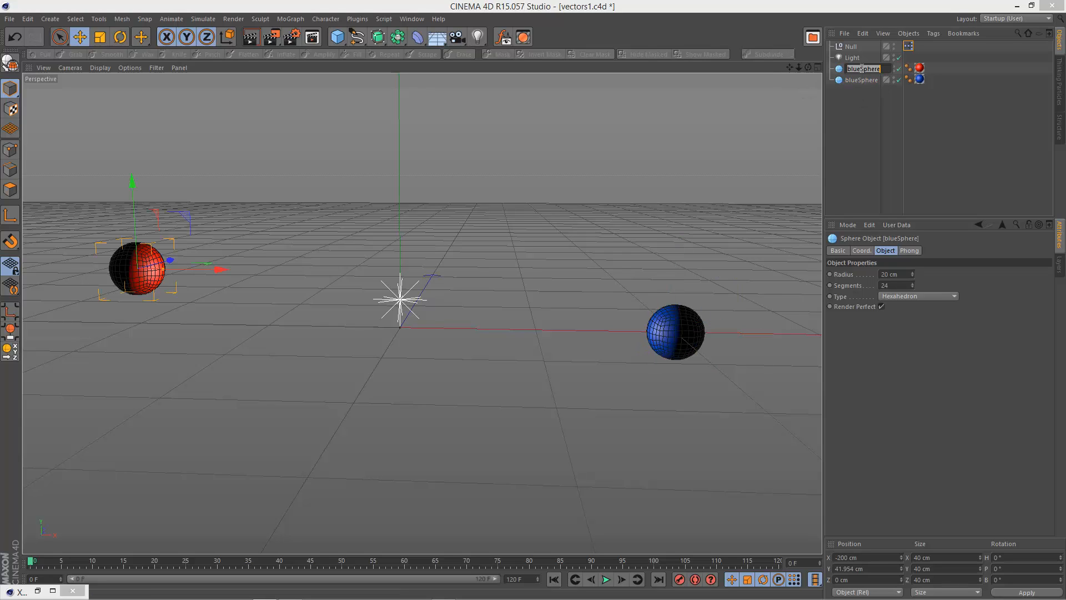
{"action": "type", "text": "redSphere"}
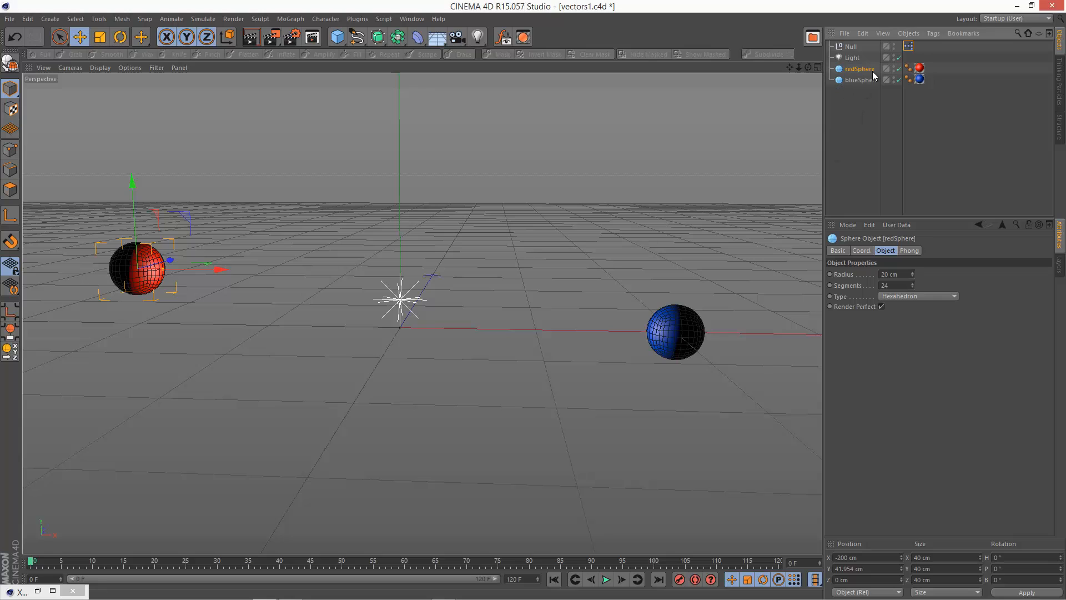
Step: Move the blue and red spheres in the viewport to check the light stays midway
{"action": "left_click", "coordinate": [674, 331]}
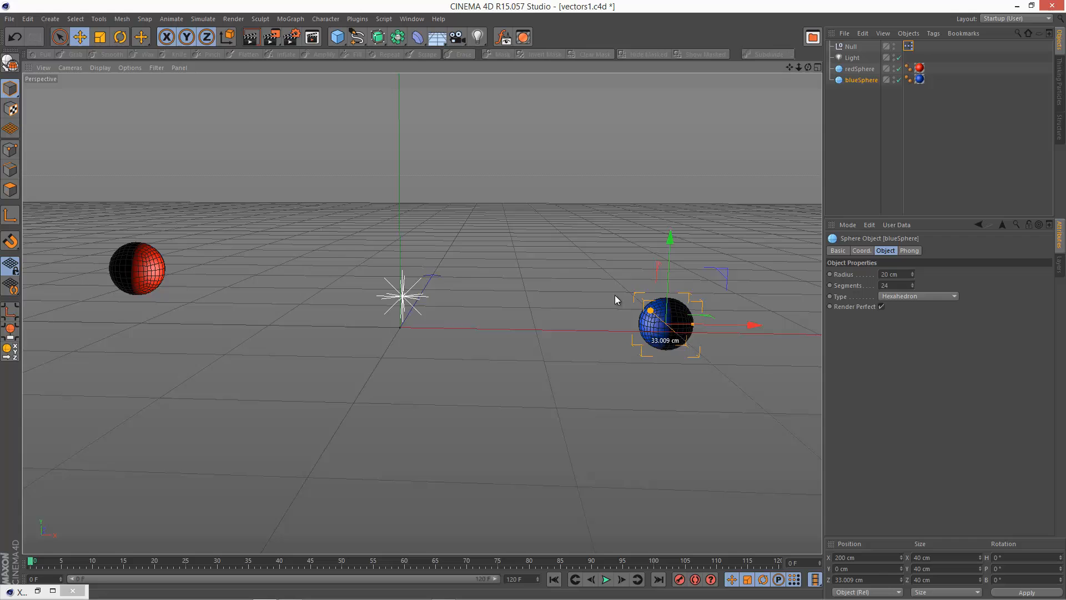
{"action": "left_click_drag", "start_coordinate": [666, 324], "coordinate": [560, 234]}
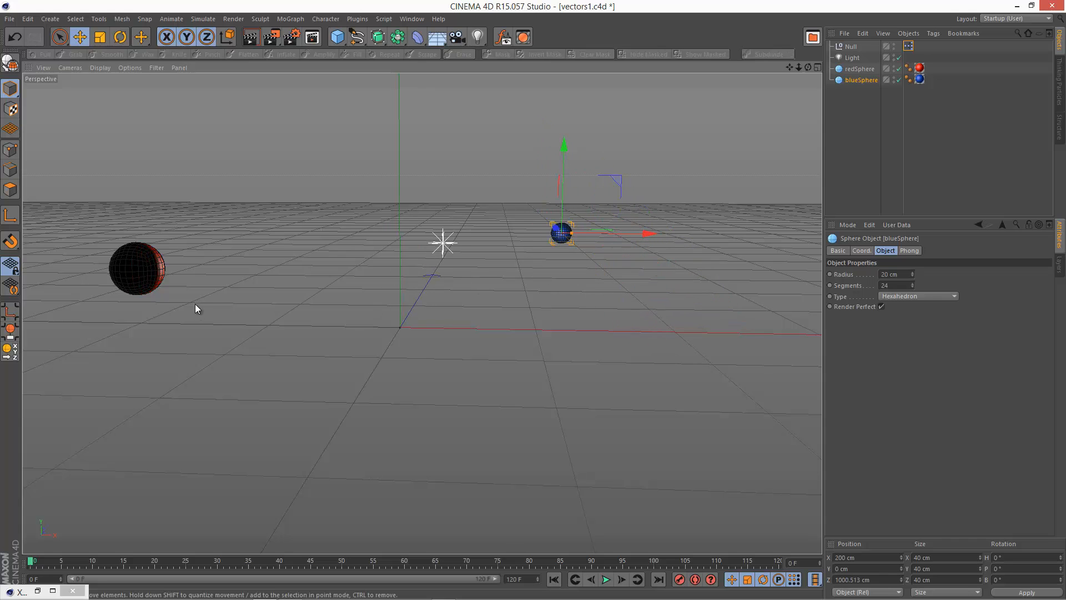
{"action": "mouse_move", "coordinate": [443, 247]}
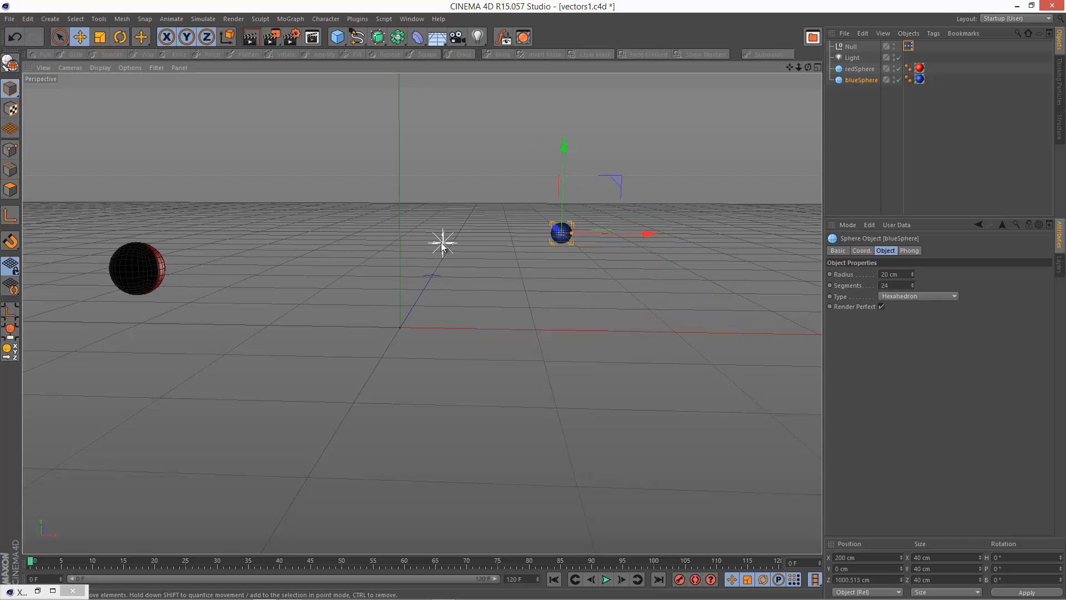
{"action": "left_click_drag", "start_coordinate": [561, 233], "coordinate": [556, 412]}
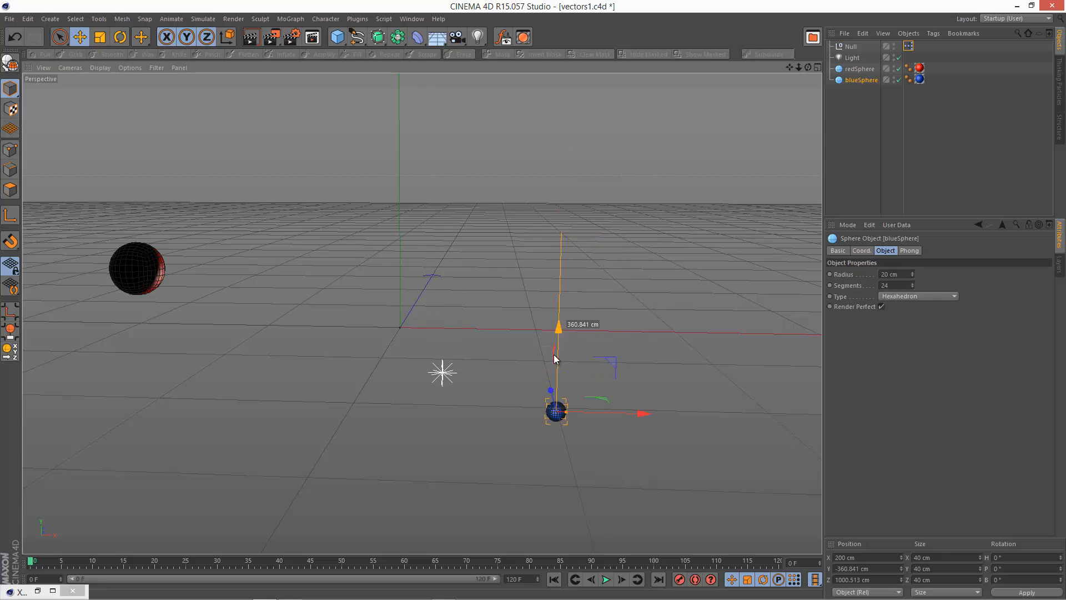
{"action": "left_click", "coordinate": [862, 68]}
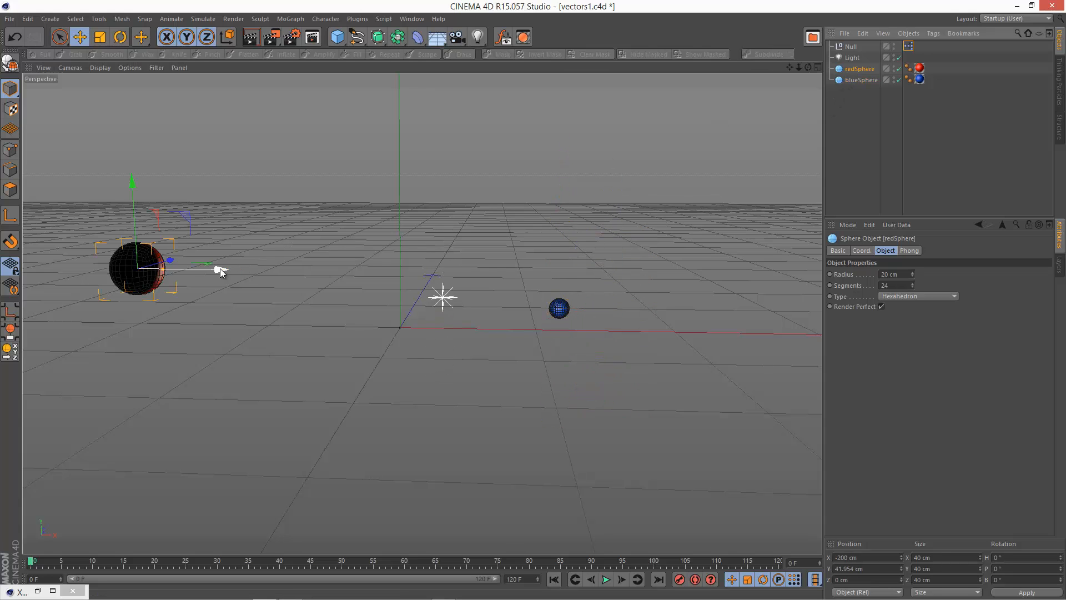
{"action": "left_click_drag", "start_coordinate": [218, 269], "coordinate": [309, 268]}
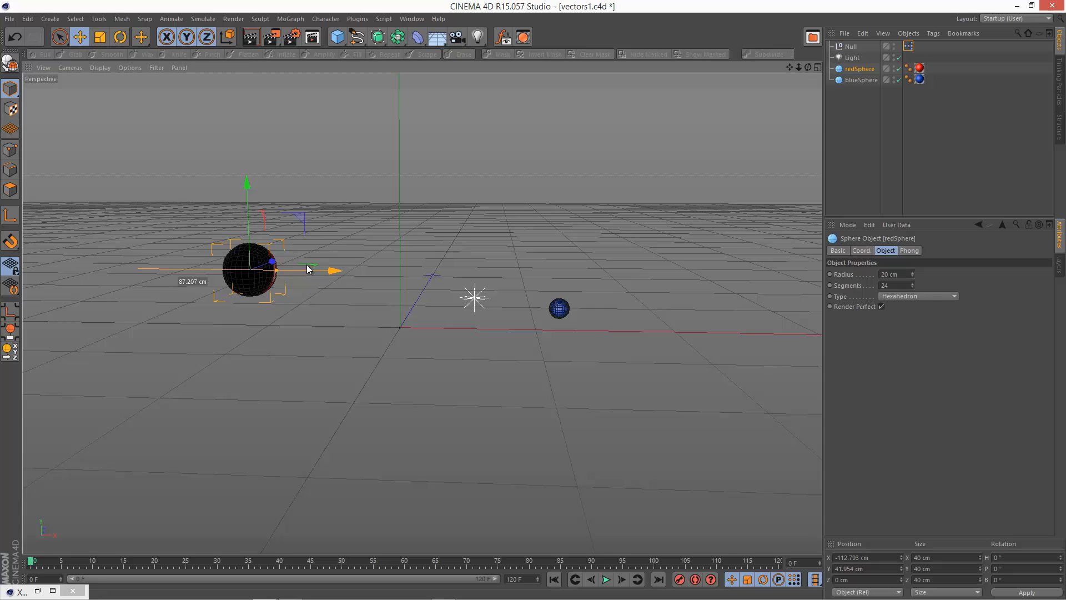
{"action": "left_click_drag", "start_coordinate": [308, 268], "coordinate": [206, 224]}
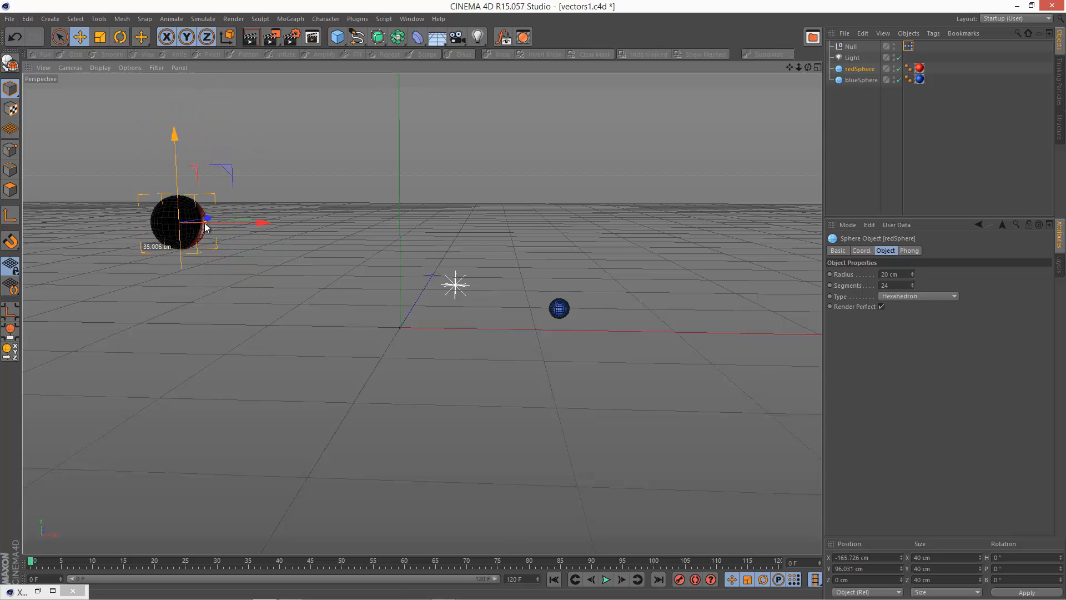
{"action": "left_click_drag", "start_coordinate": [206, 218], "coordinate": [206, 282]}
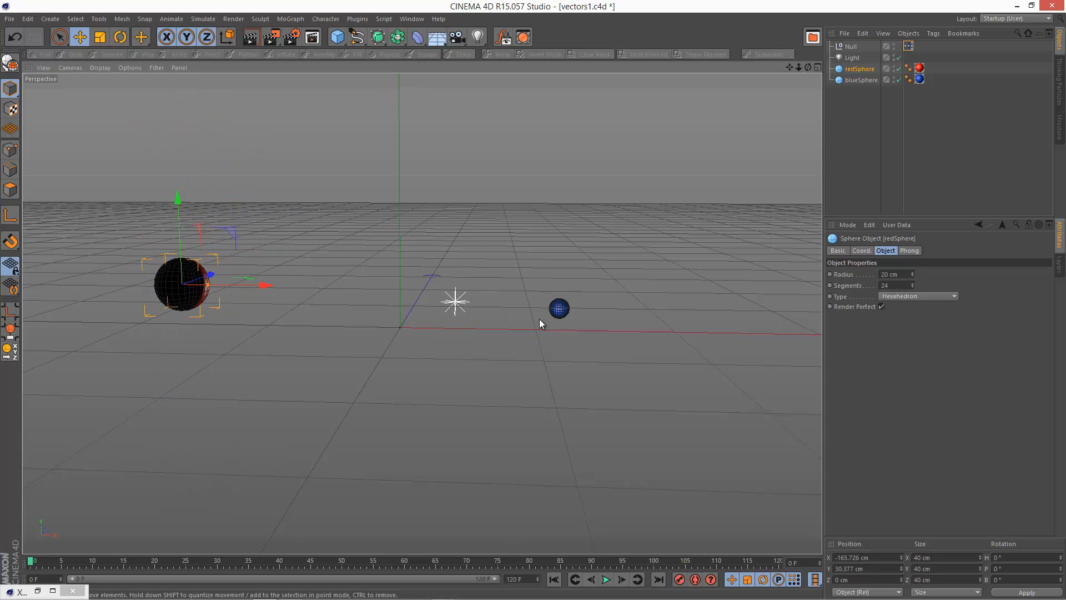
{"action": "left_click_drag", "start_coordinate": [557, 307], "coordinate": [680, 311]}
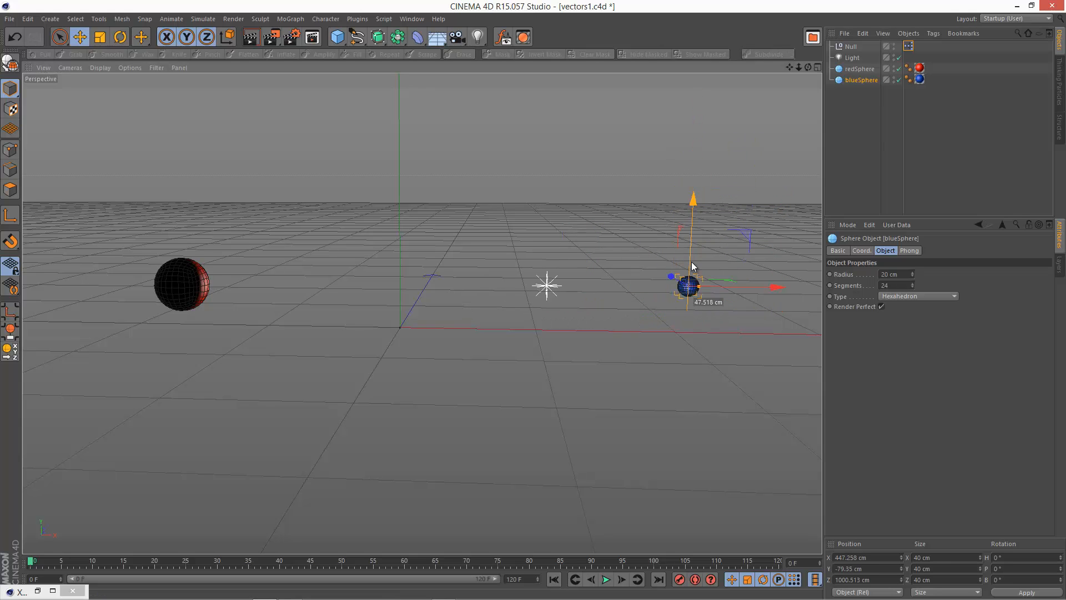
{"action": "left_click_drag", "start_coordinate": [687, 286], "coordinate": [455, 401]}
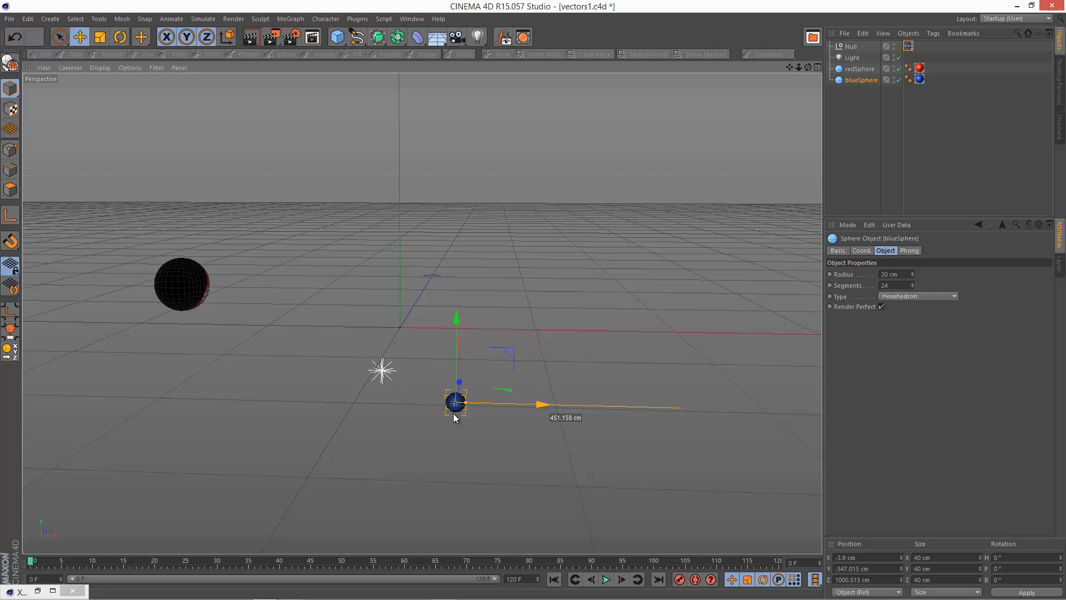